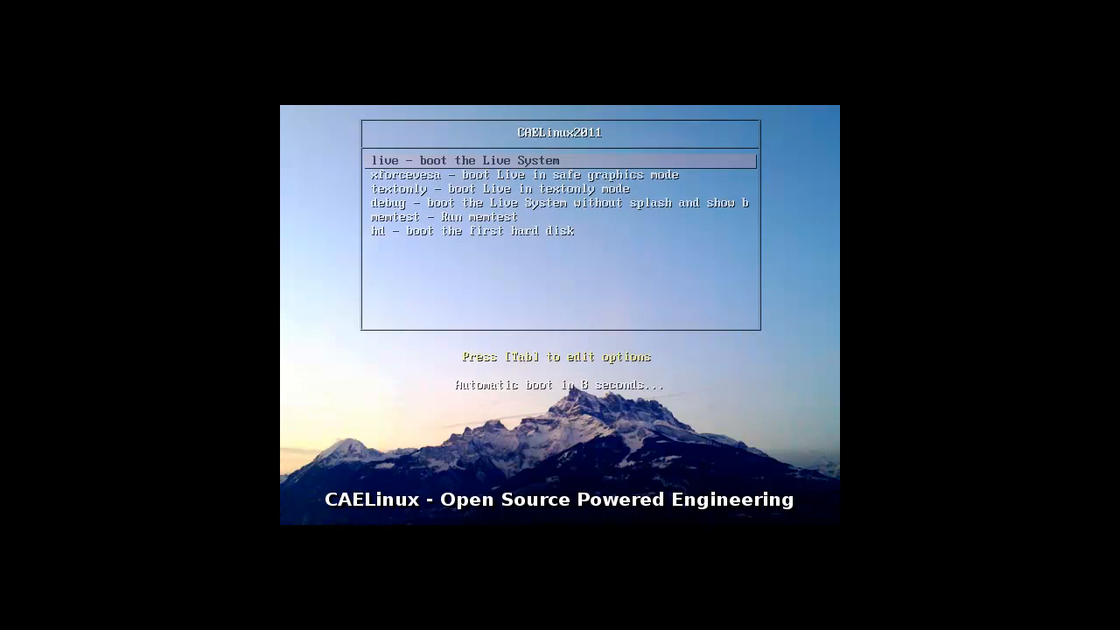
- Browse the boot options, settle on 'live - boot the Live System' and start it
key(Down)
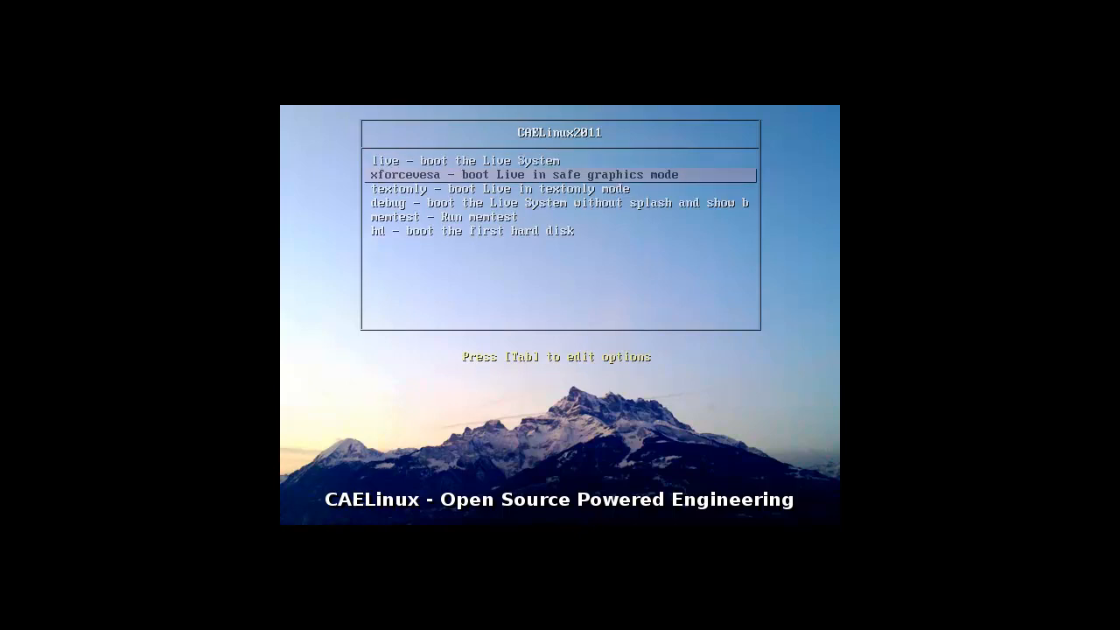
key(Up)
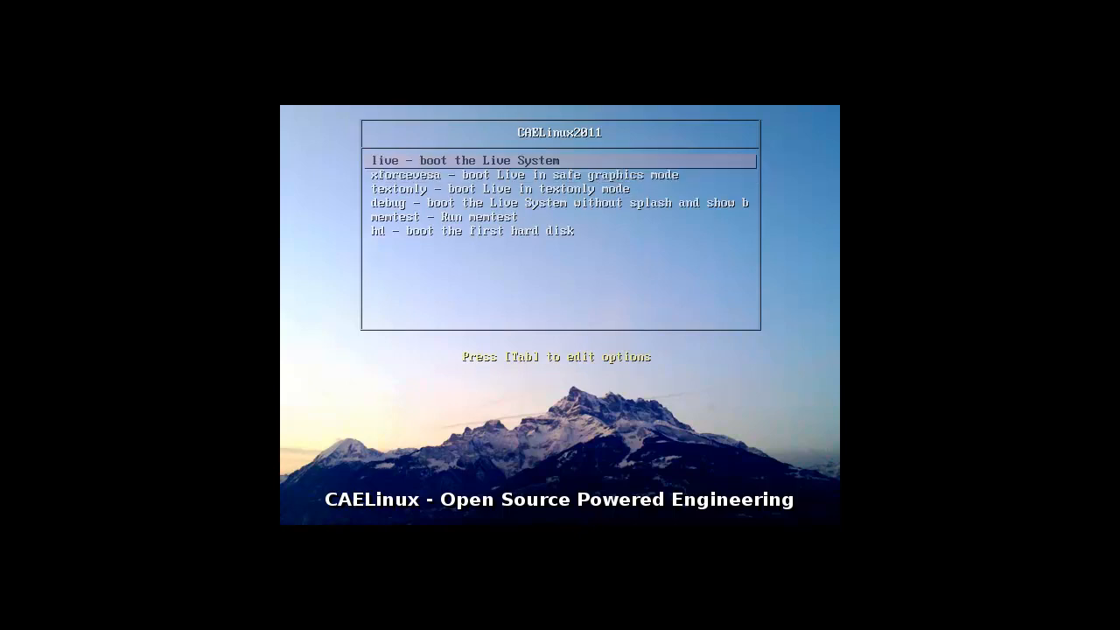
key(Return)
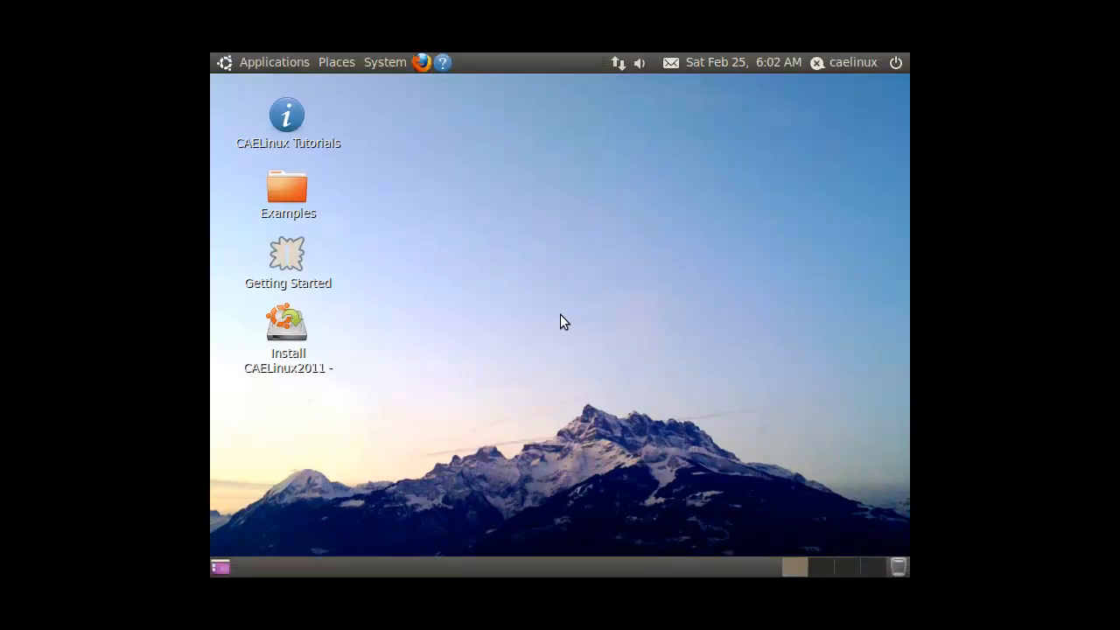
mouse_move(425, 357)
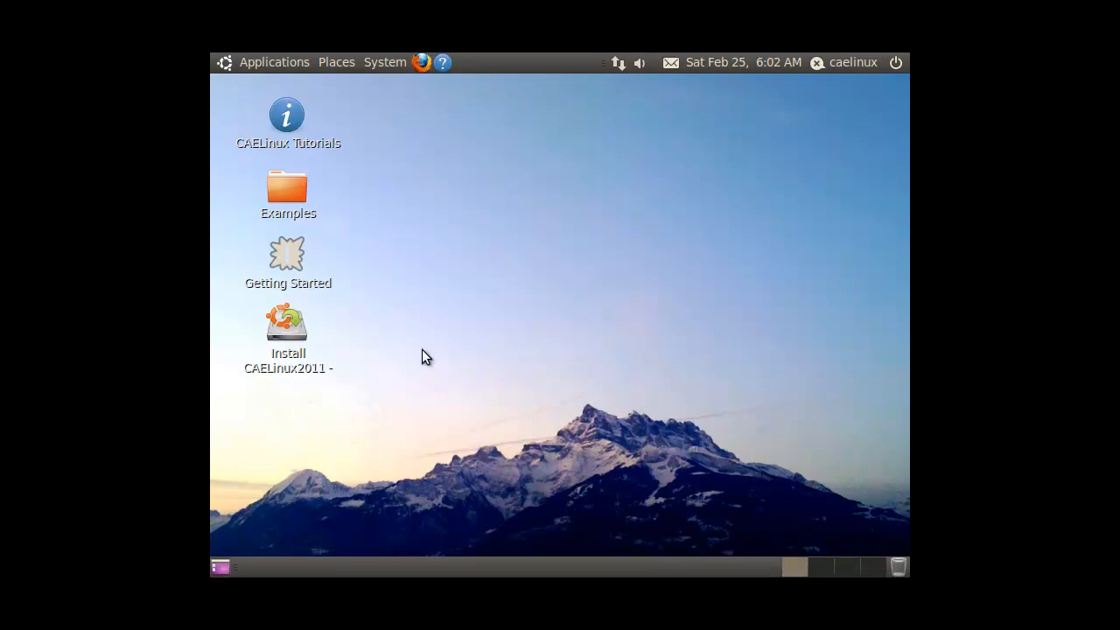
click(273, 63)
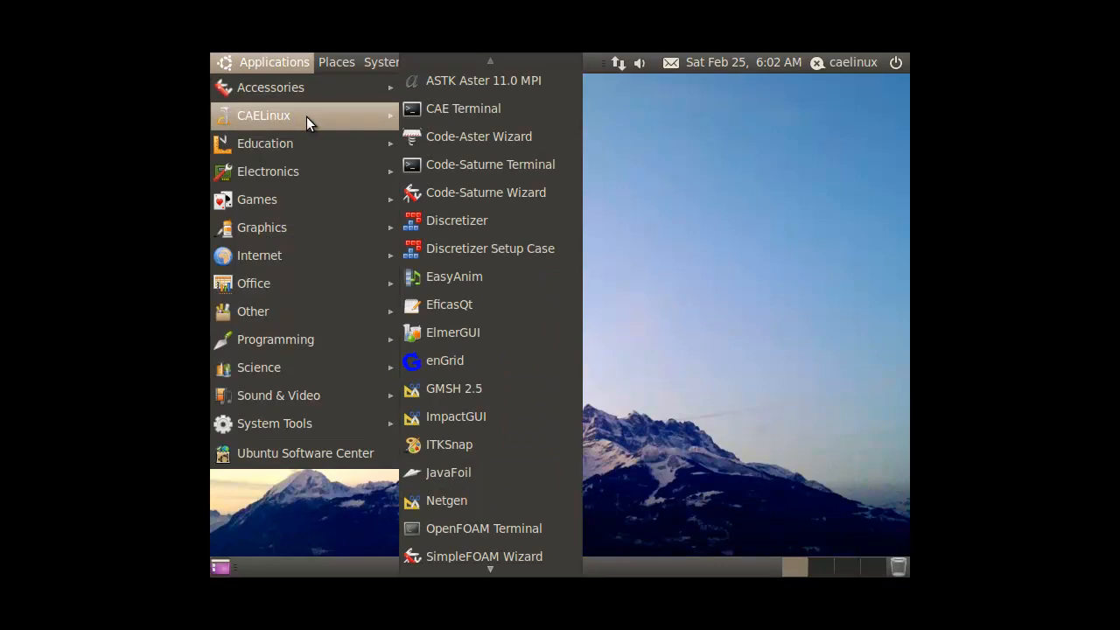
mouse_move(461, 108)
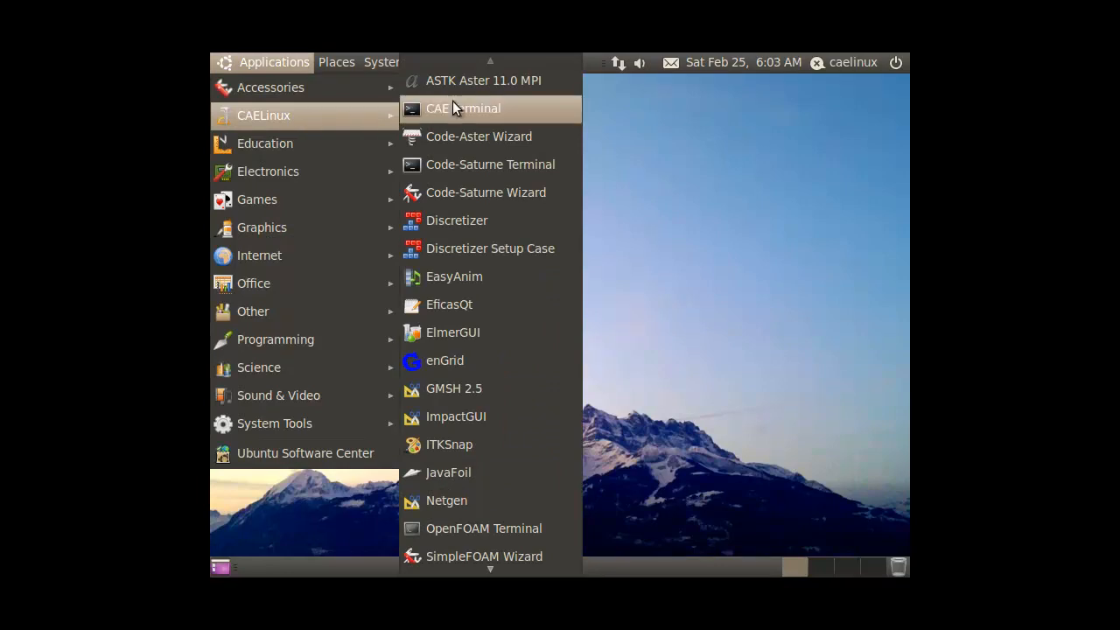
mouse_move(486, 193)
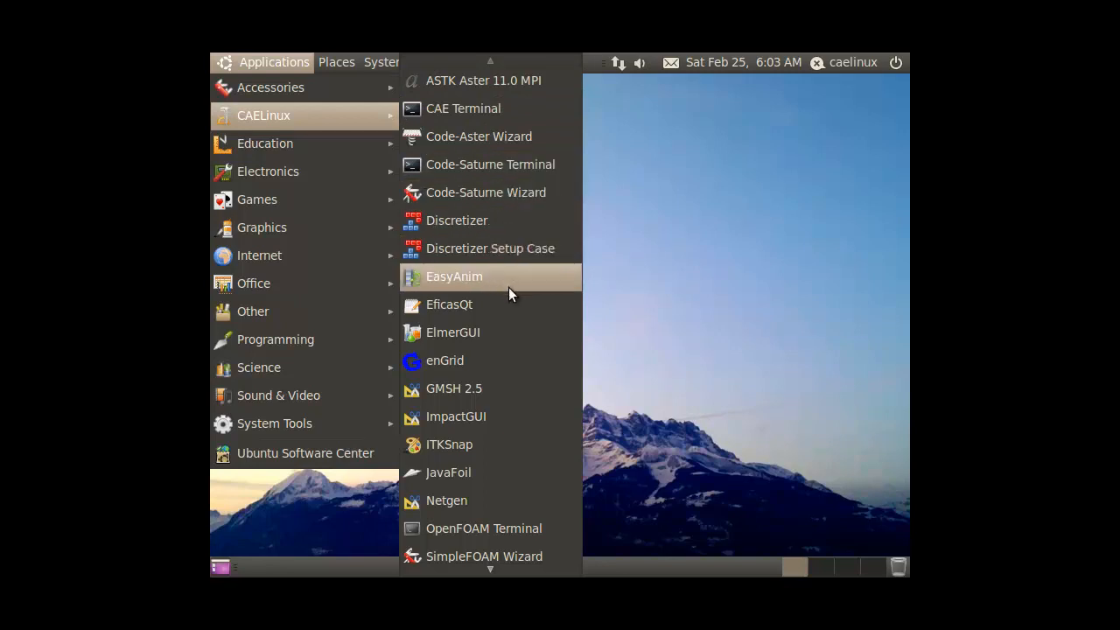
mouse_move(507, 389)
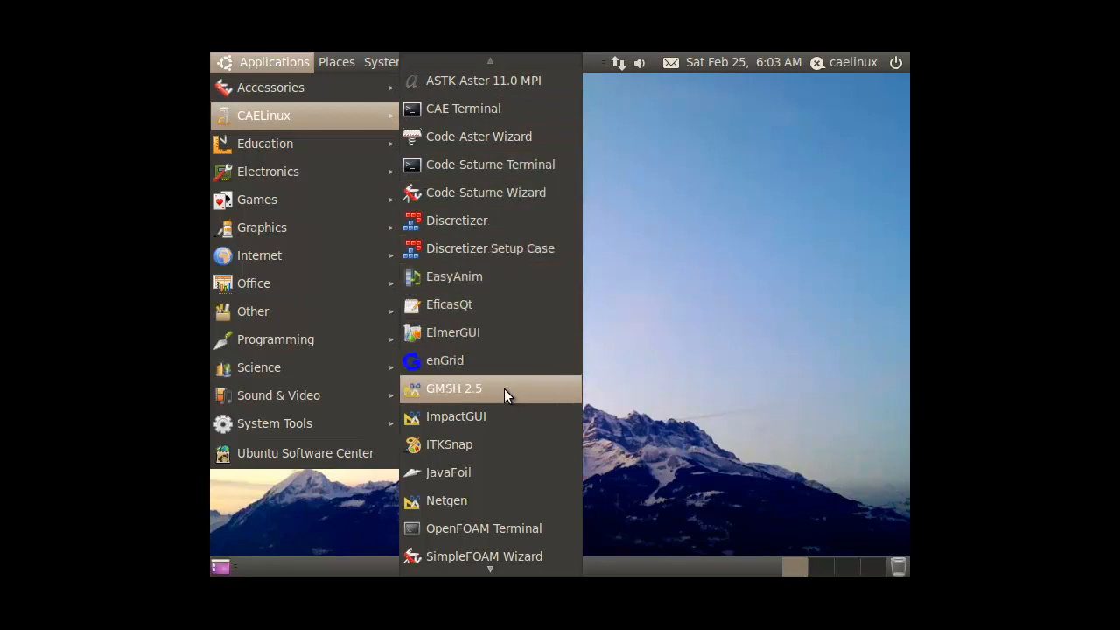
scroll(down, 3)
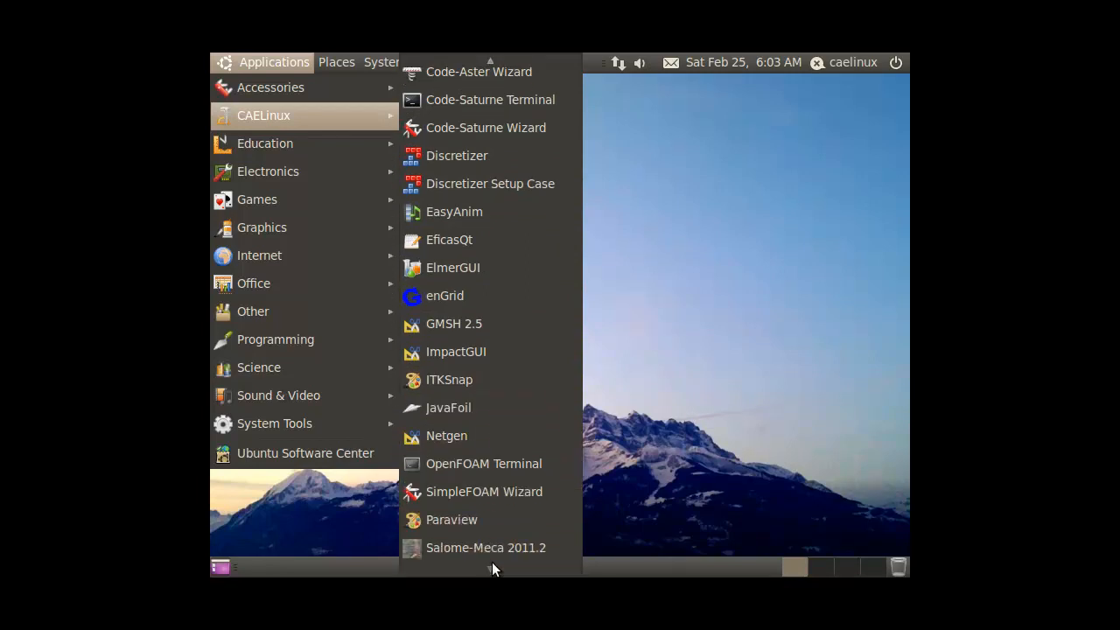
mouse_move(490, 574)
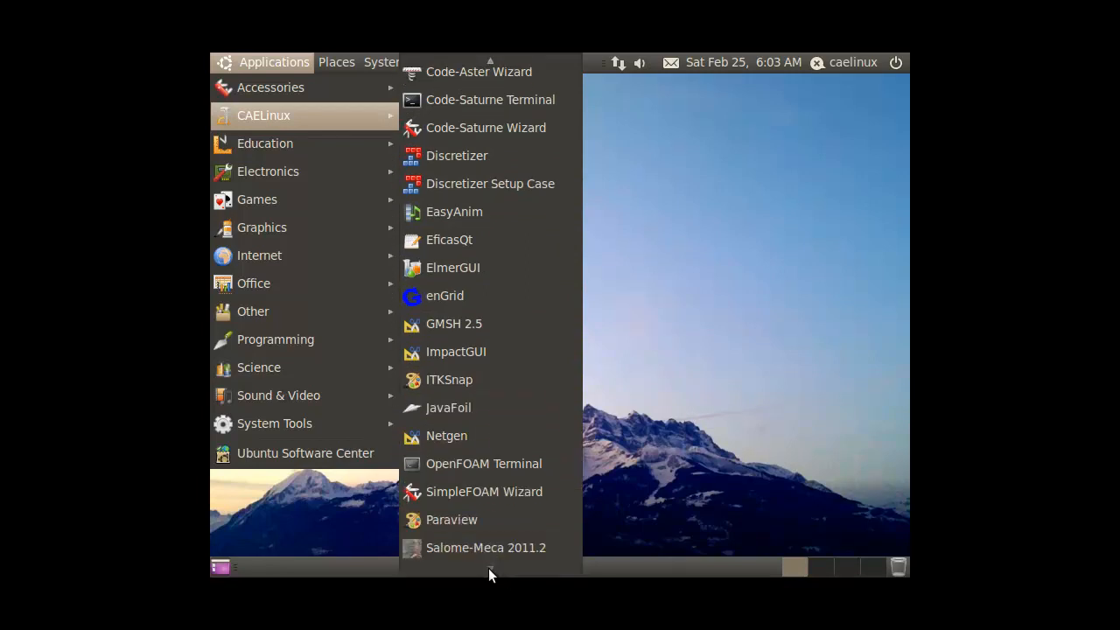
mouse_move(483, 490)
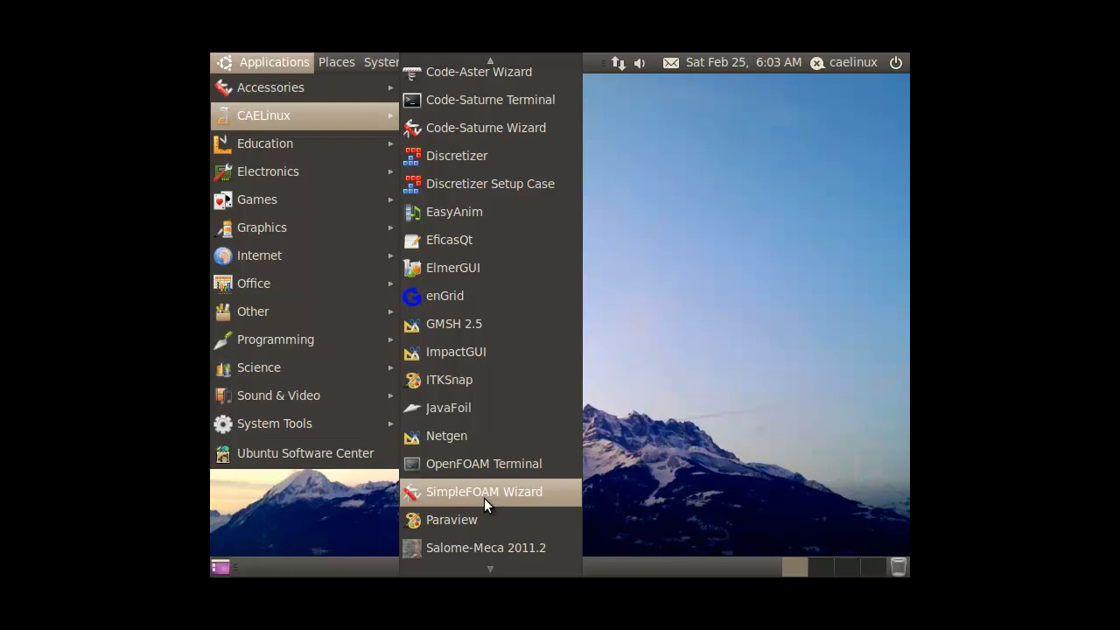
mouse_move(487, 491)
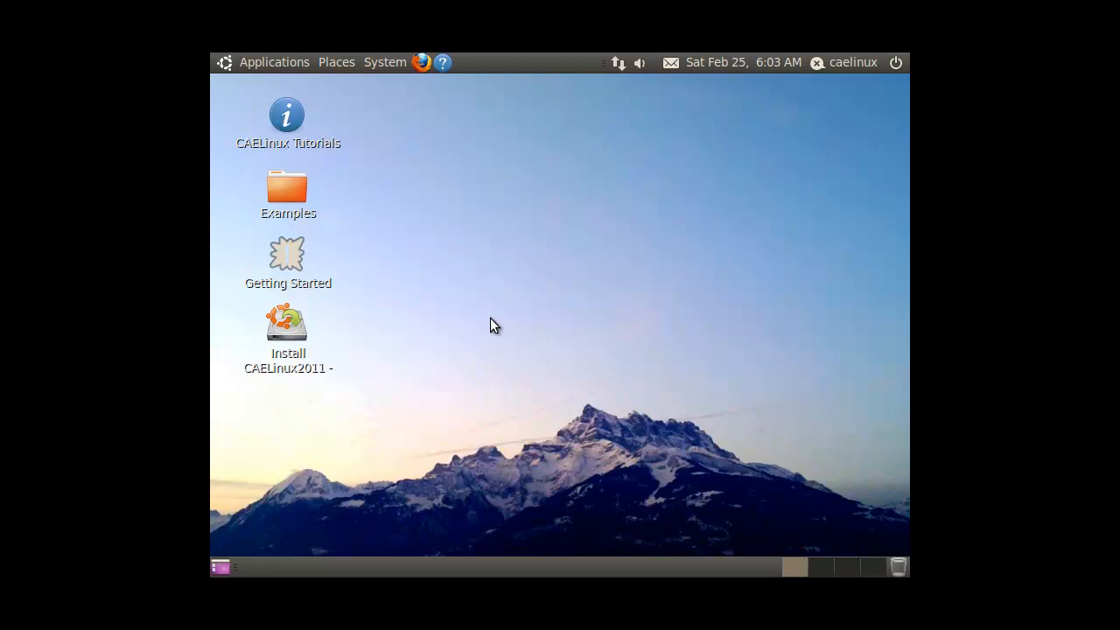
mouse_move(476, 297)
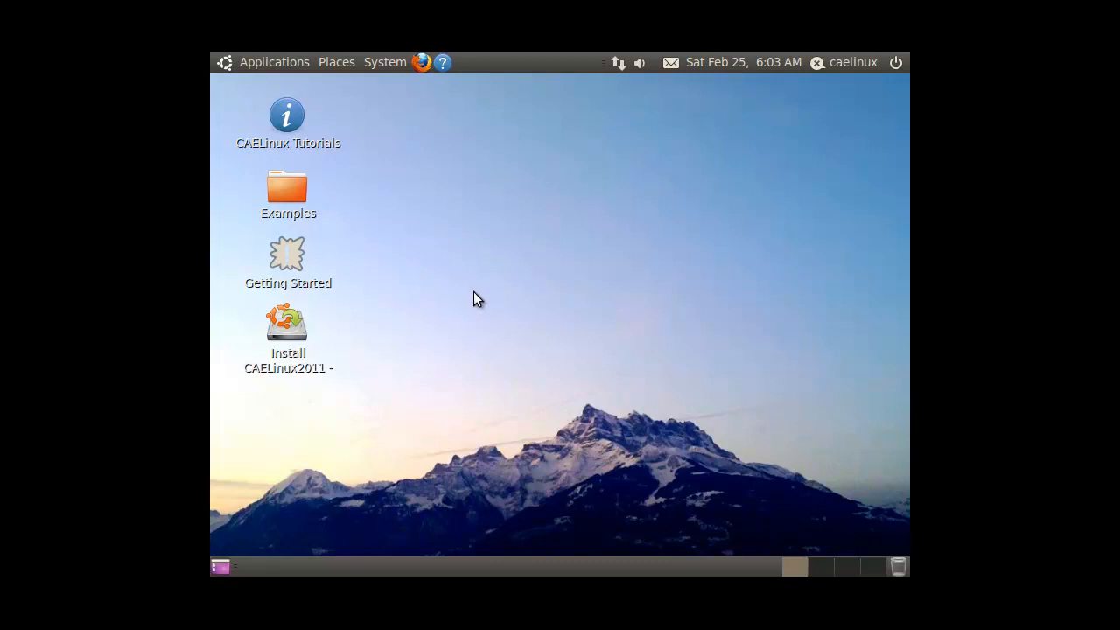
- From the CAELinux Tutorials desktop folder, view Approach.pdf with its Modeling Approach diagram
click(287, 123)
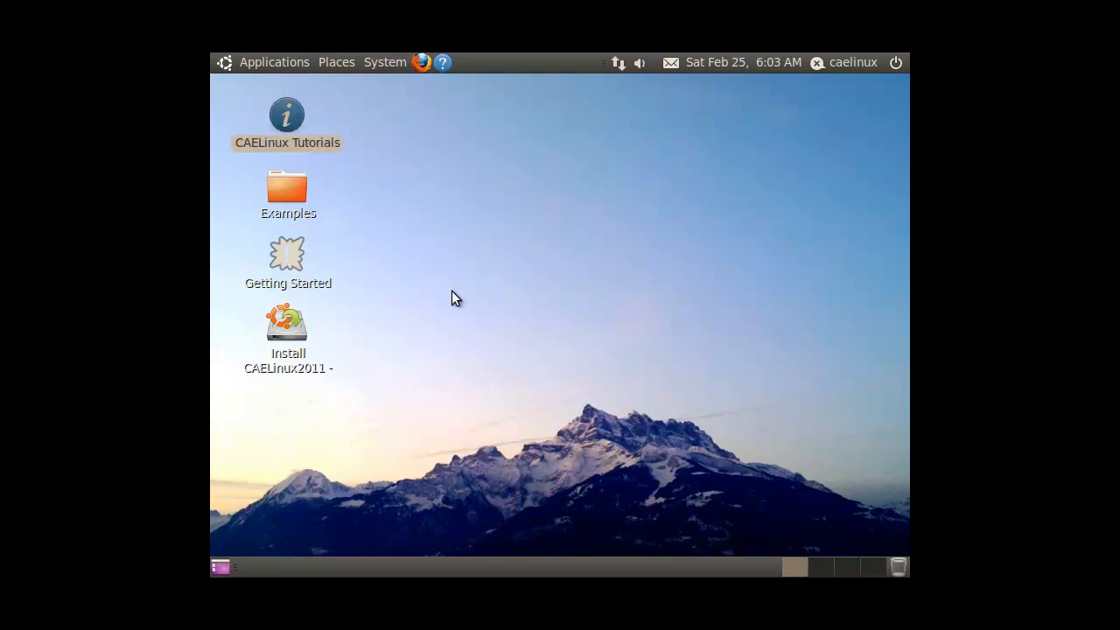
double_click(287, 113)
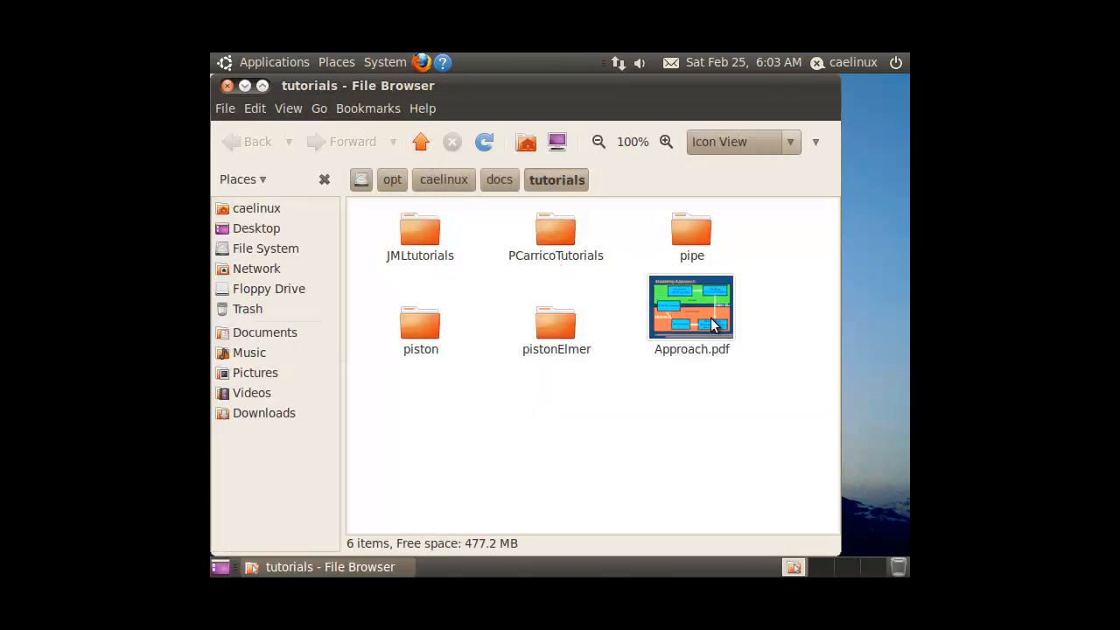
double_click(691, 306)
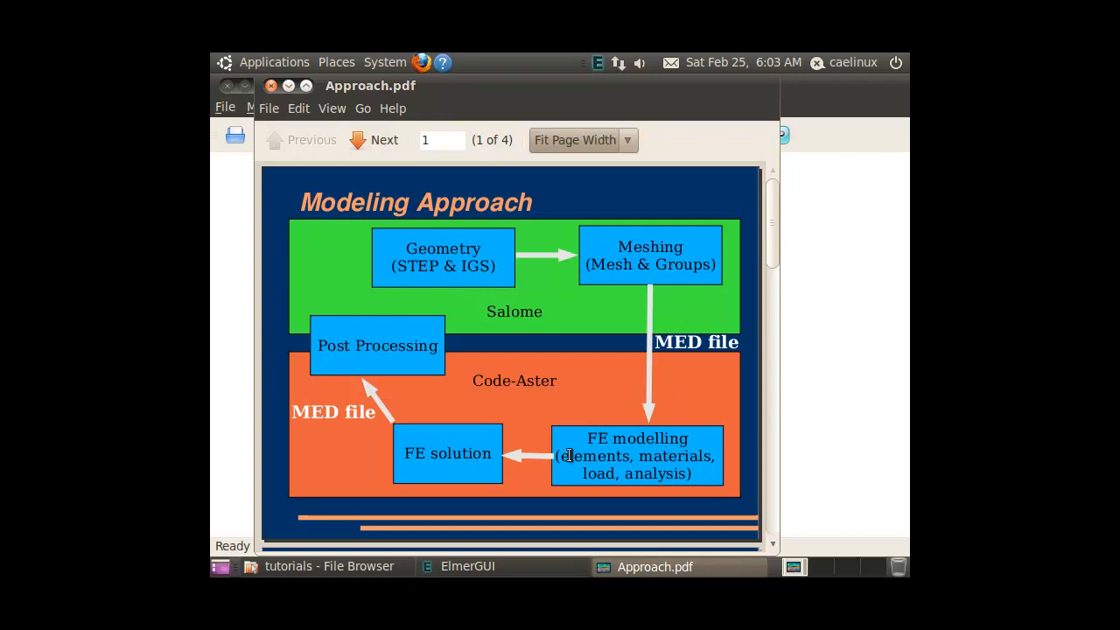
mouse_move(406, 367)
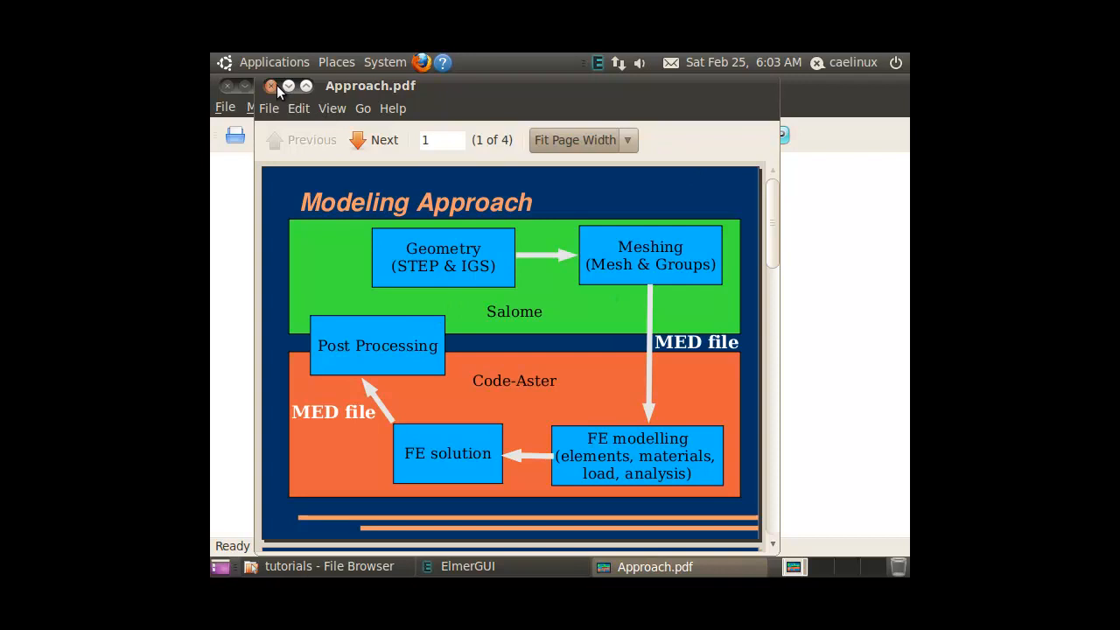
- Bring ElmerGUI forward and look through its Mesh and Model menus
click(469, 567)
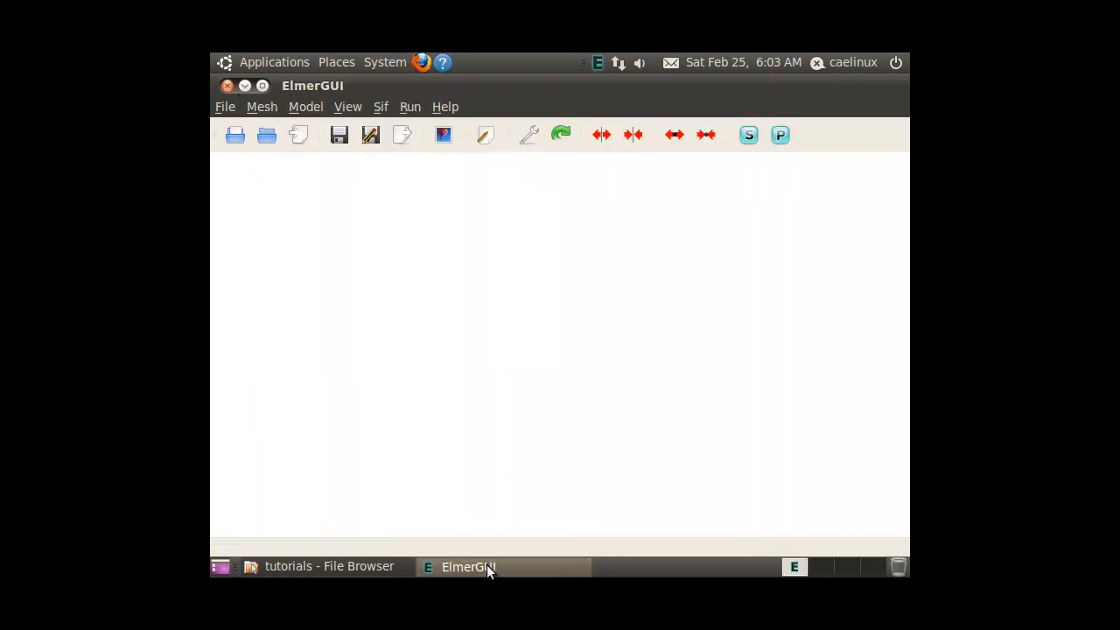
mouse_move(315, 203)
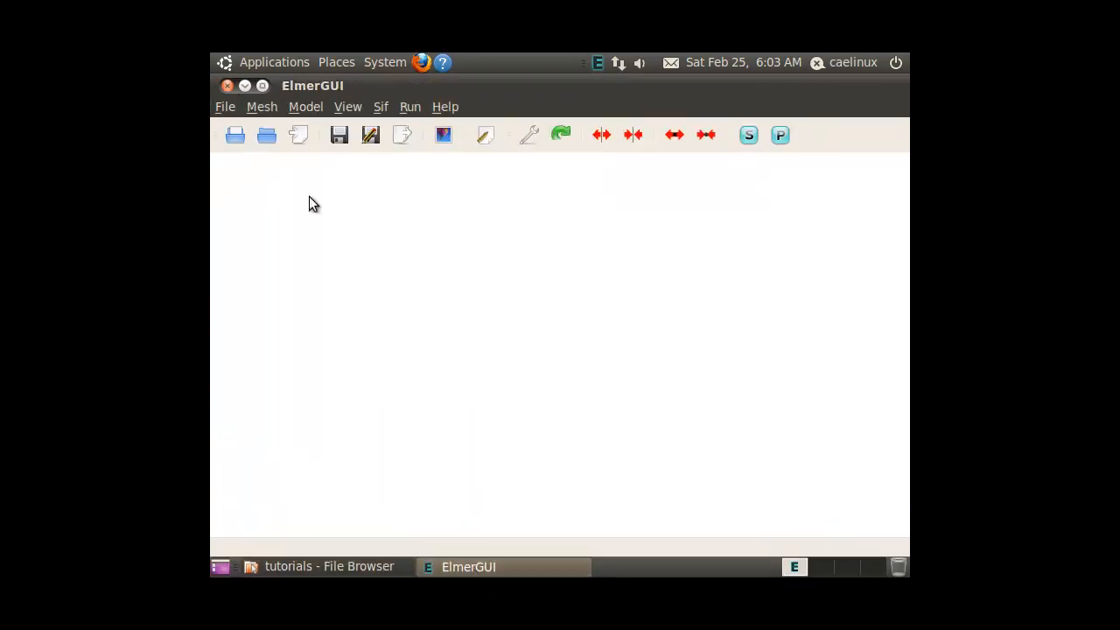
click(262, 106)
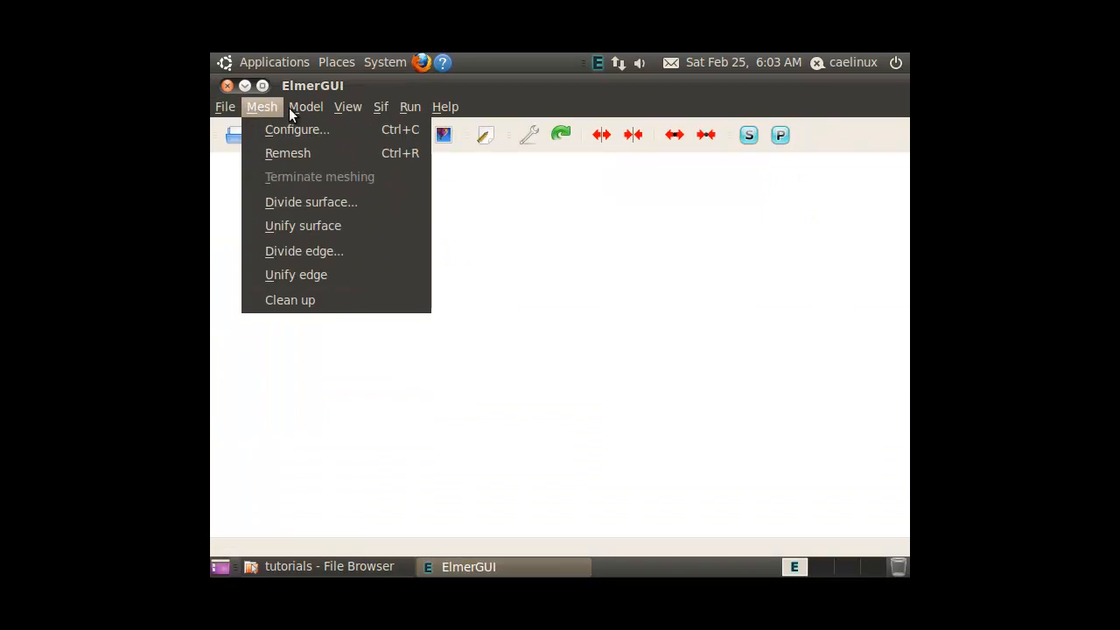
click(304, 107)
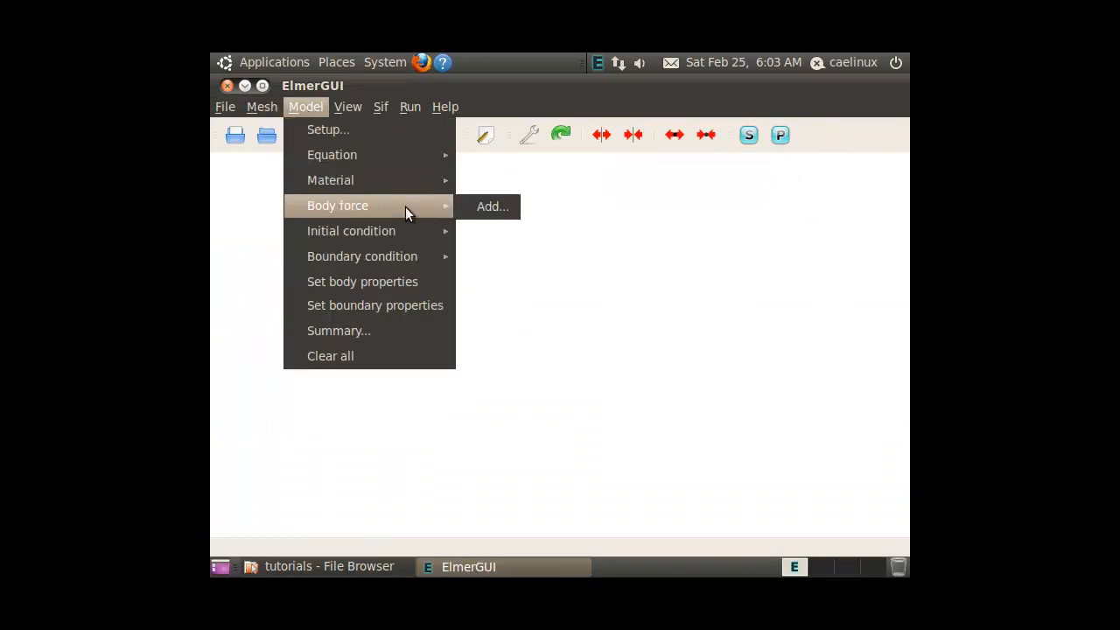
mouse_move(395, 281)
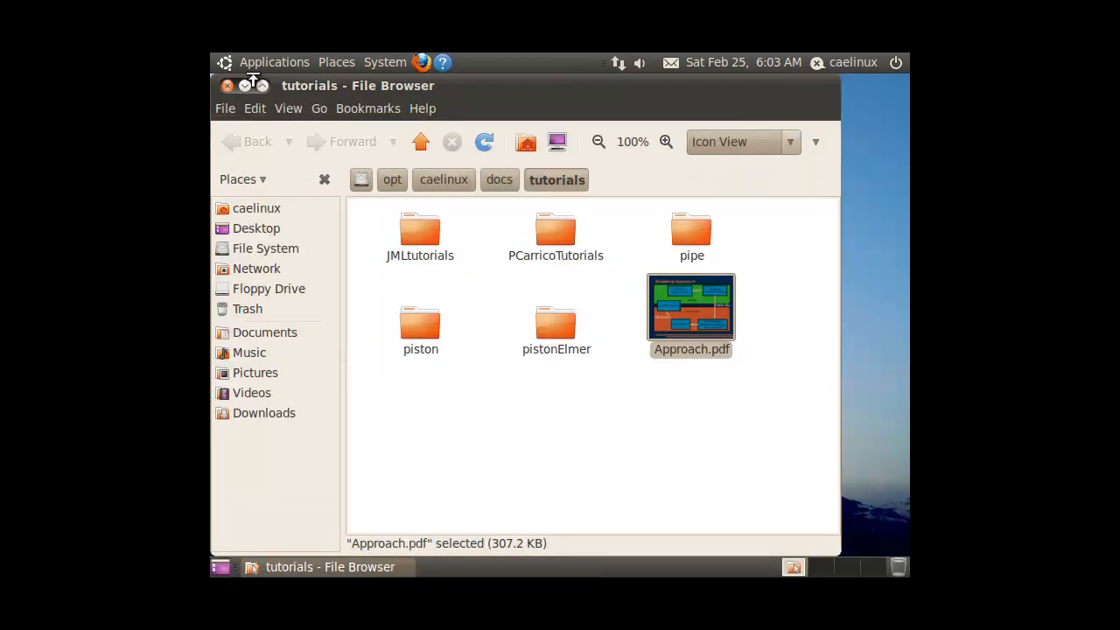
double_click(691, 307)
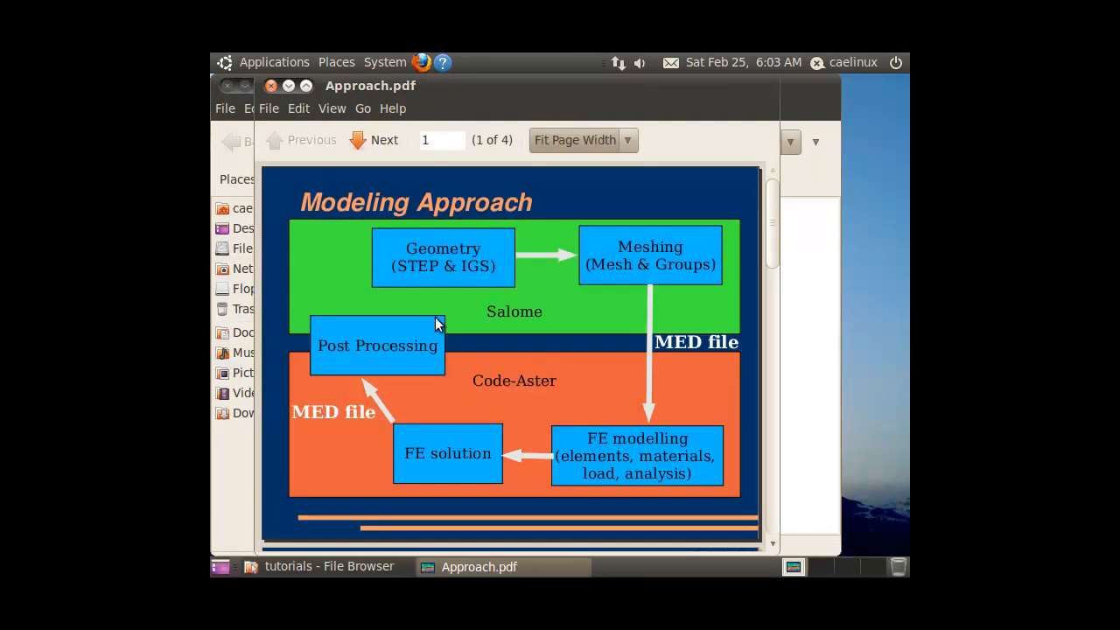
click(383, 140)
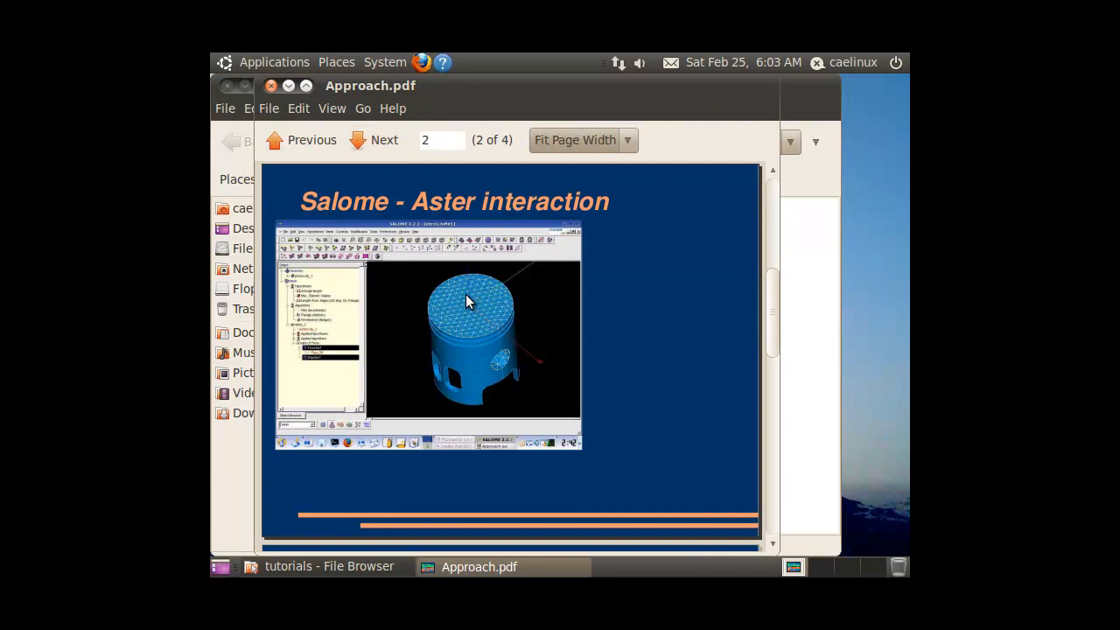
mouse_move(392, 199)
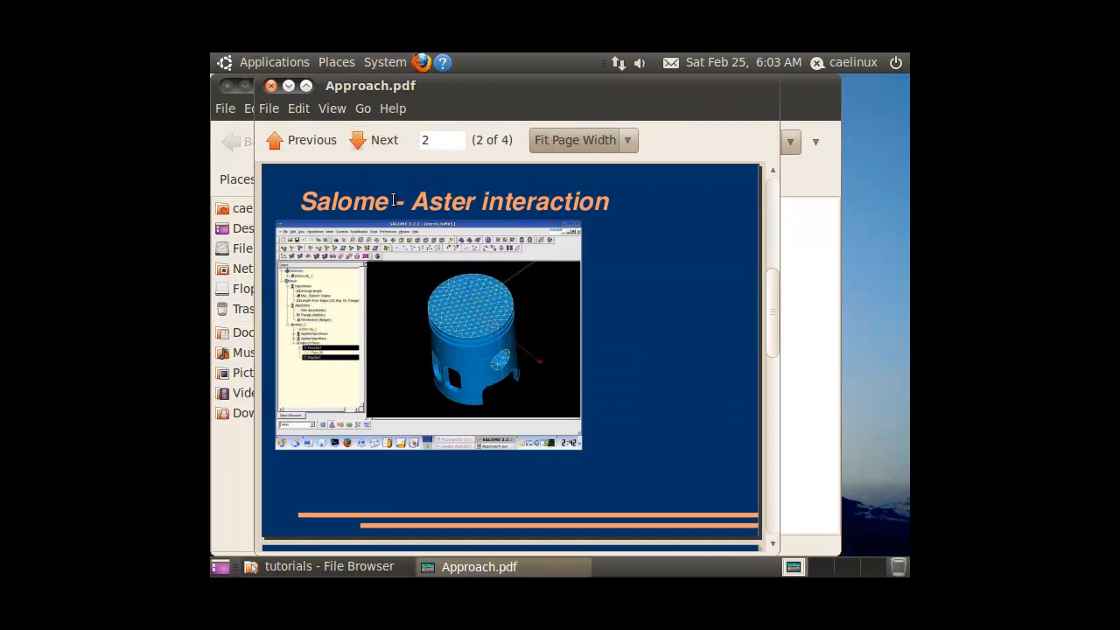
mouse_move(371, 140)
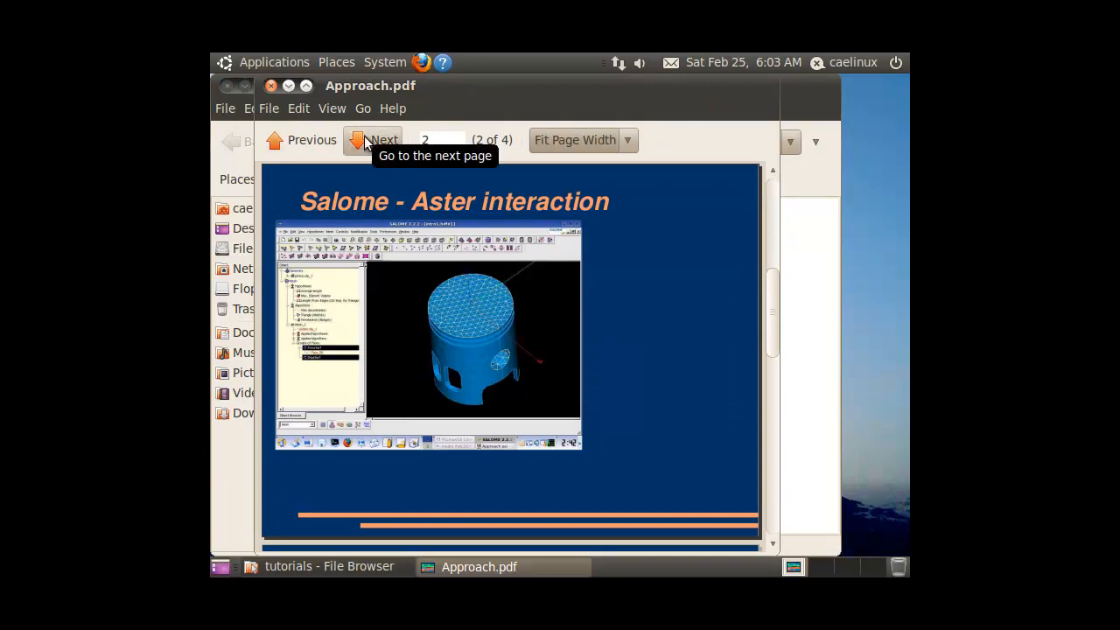
click(375, 140)
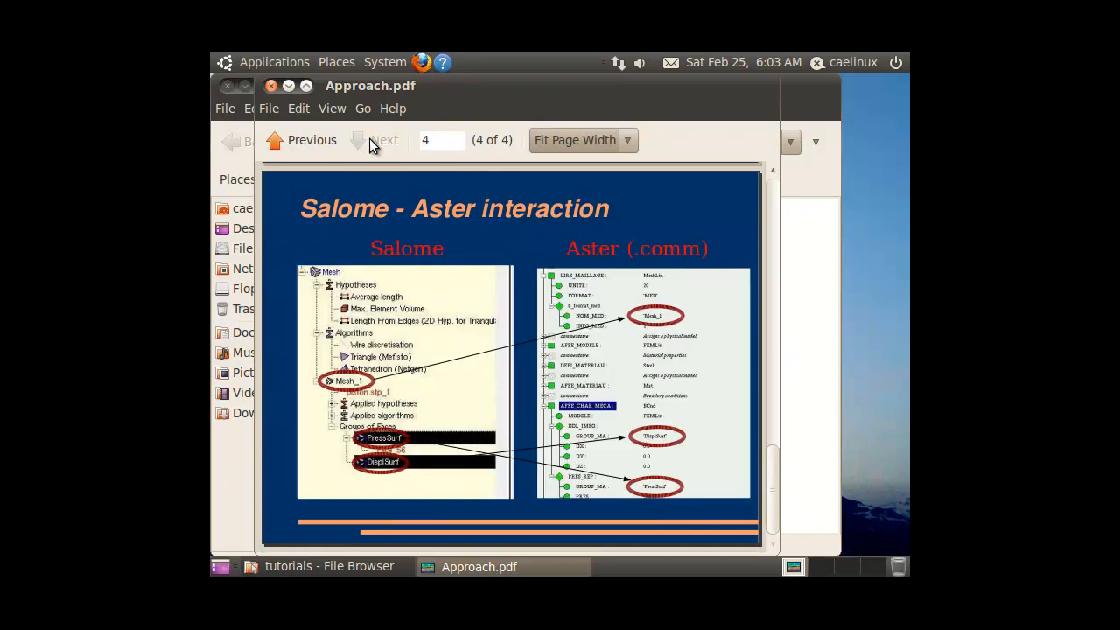
mouse_move(707, 172)
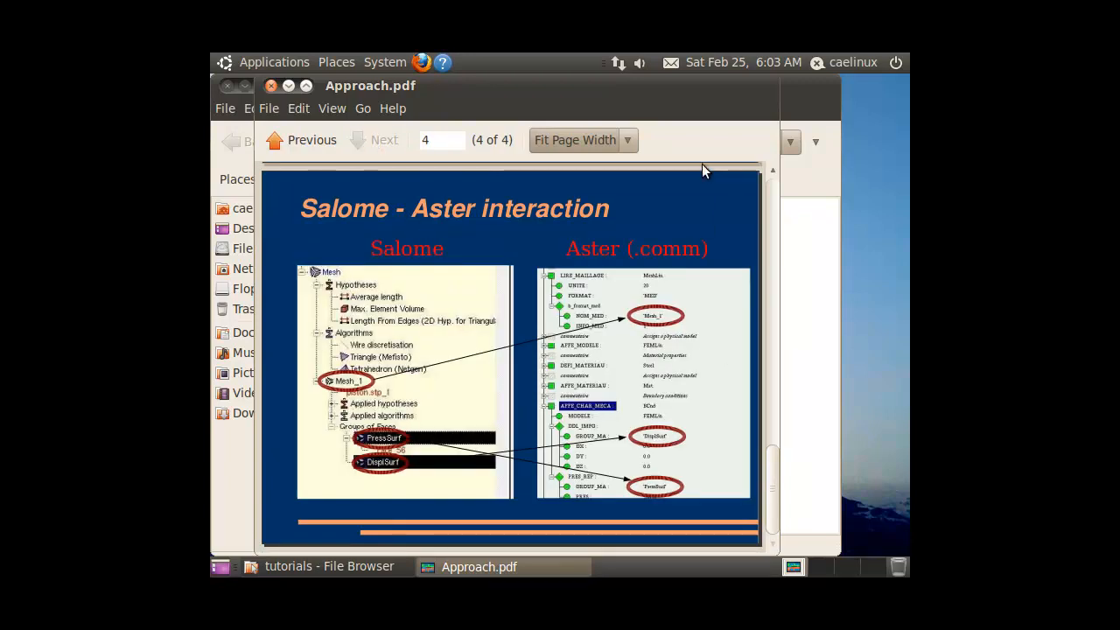
click(271, 84)
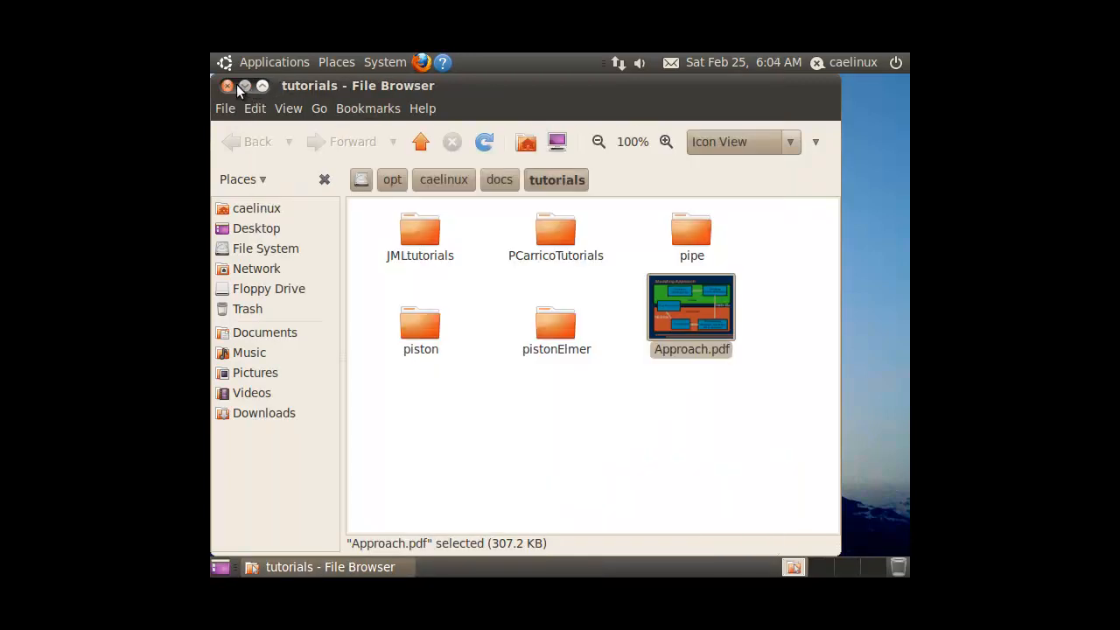
- Start Salome-Meca 2011.2 from the CAELinux applications menu
click(273, 63)
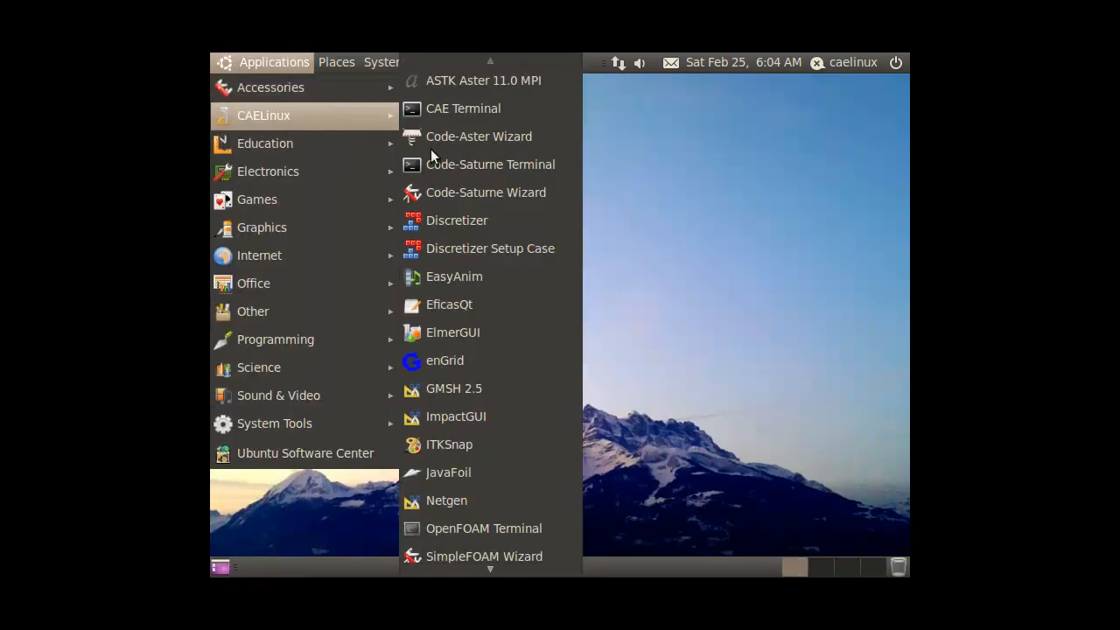
click(539, 462)
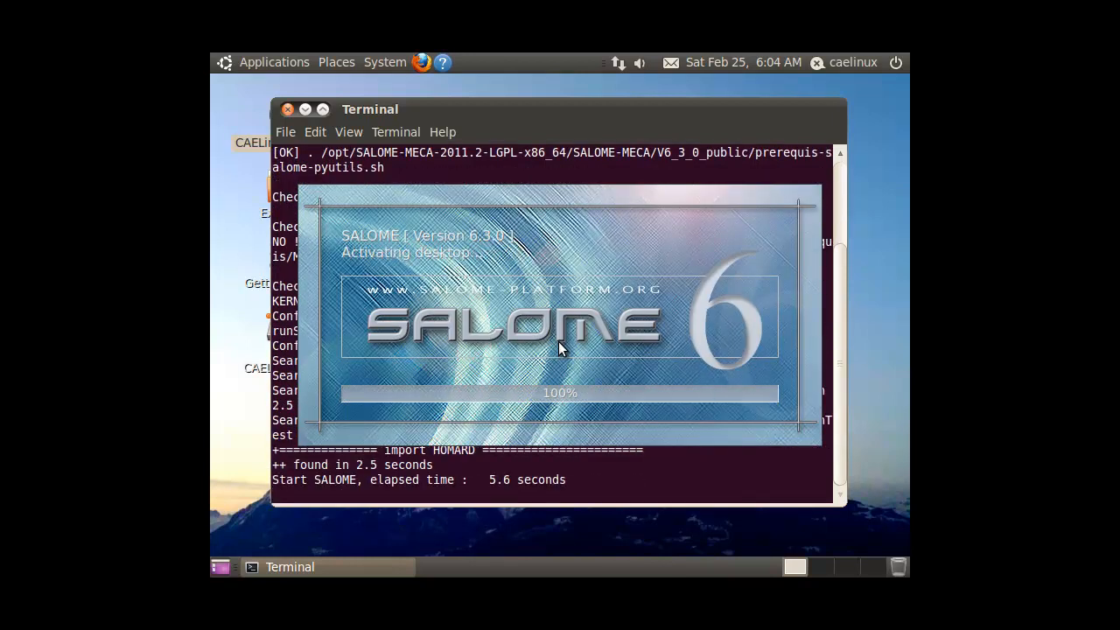
mouse_move(497, 319)
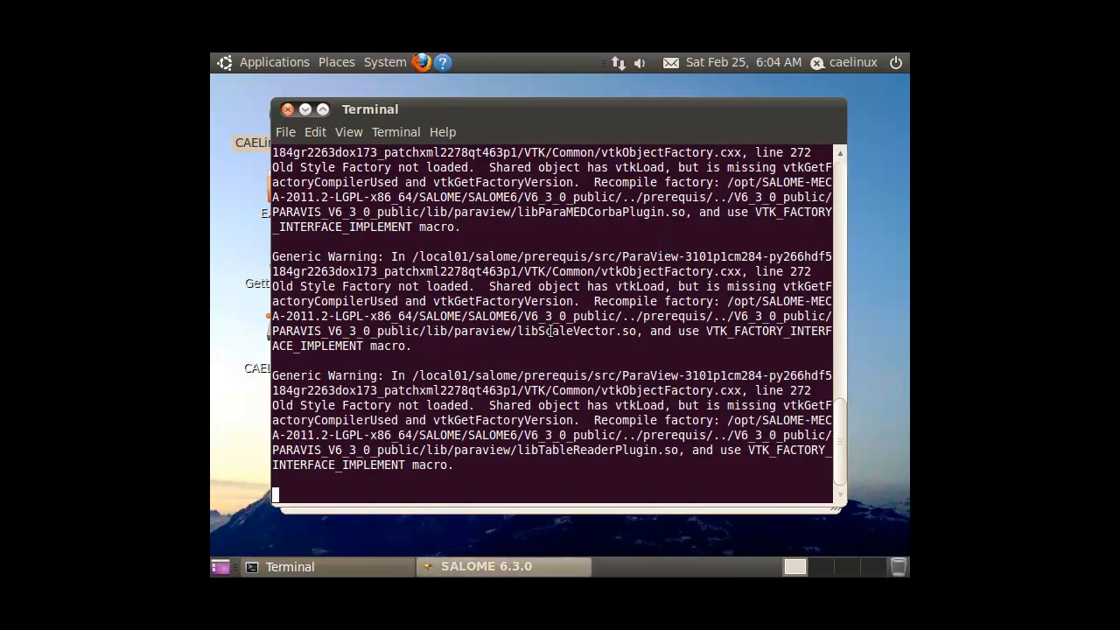
- Raise the SALOME window, glance at the File menu, and list the Geometry, Mesh and Aster modules
click(479, 567)
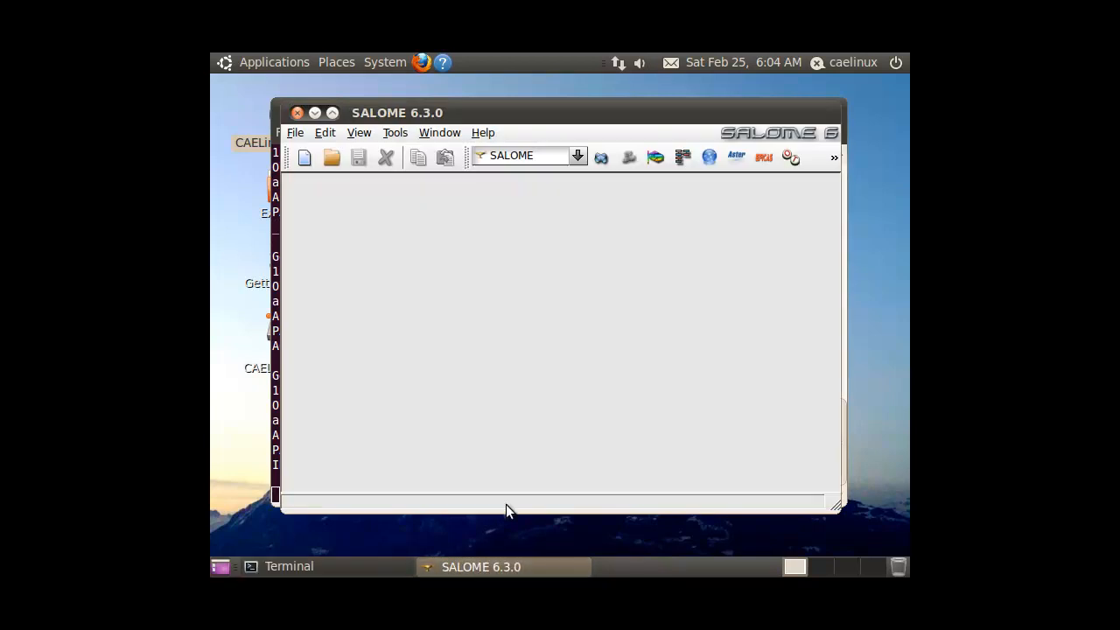
click(294, 133)
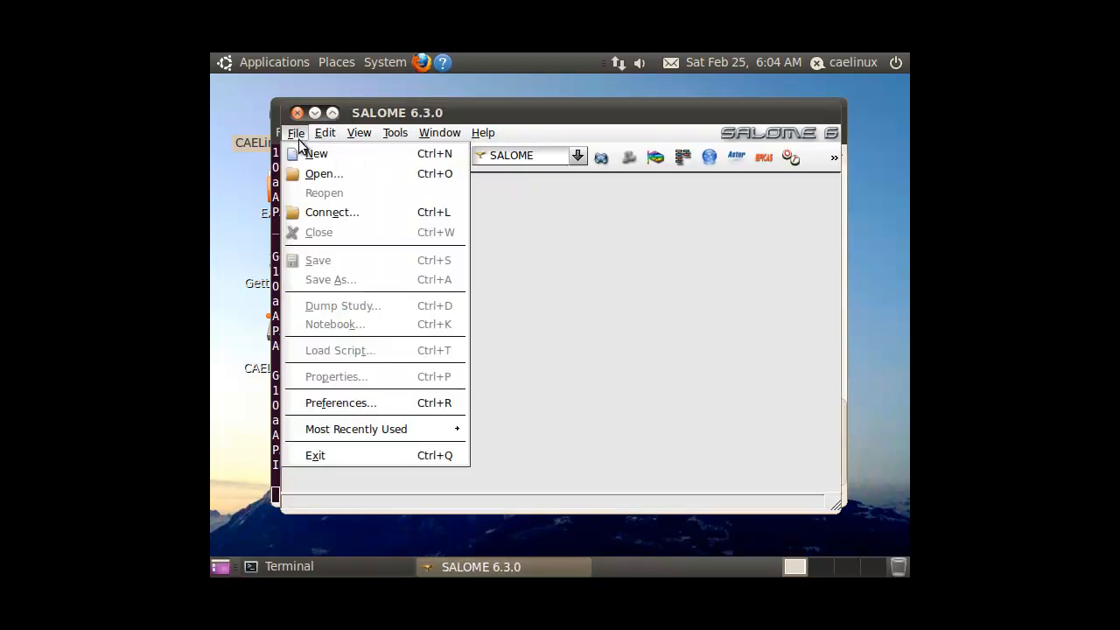
click(315, 154)
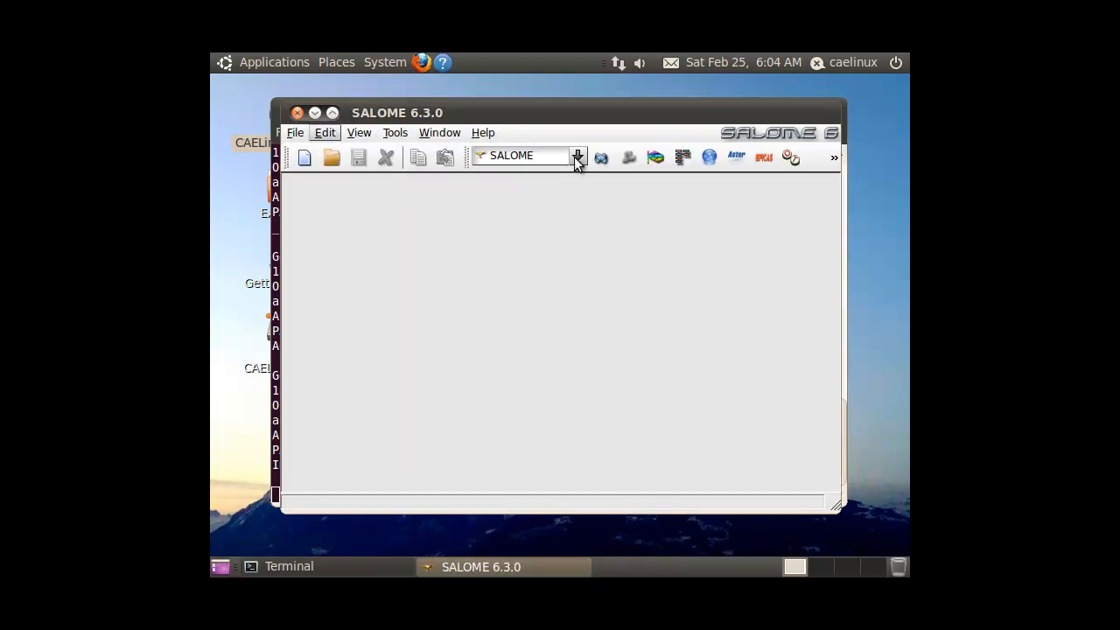
click(577, 155)
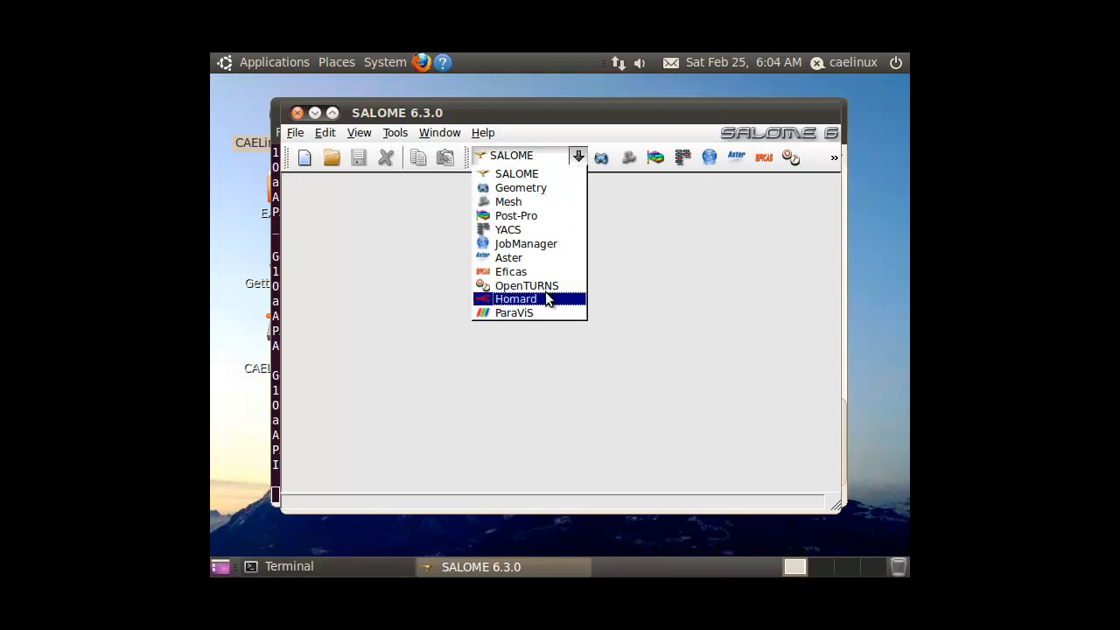
mouse_move(529, 271)
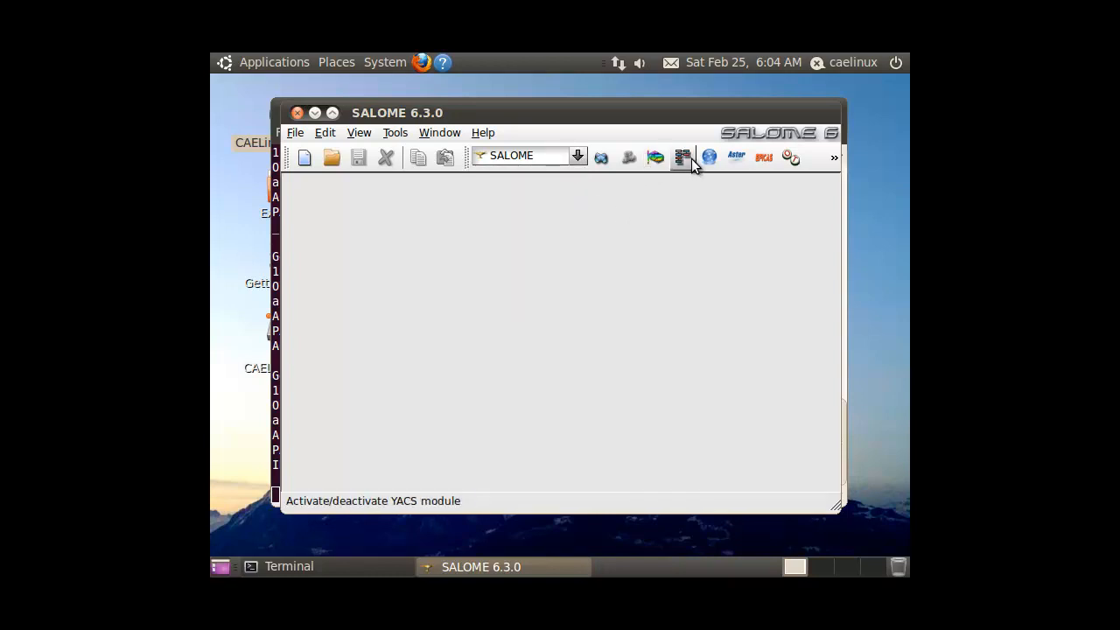
mouse_move(763, 158)
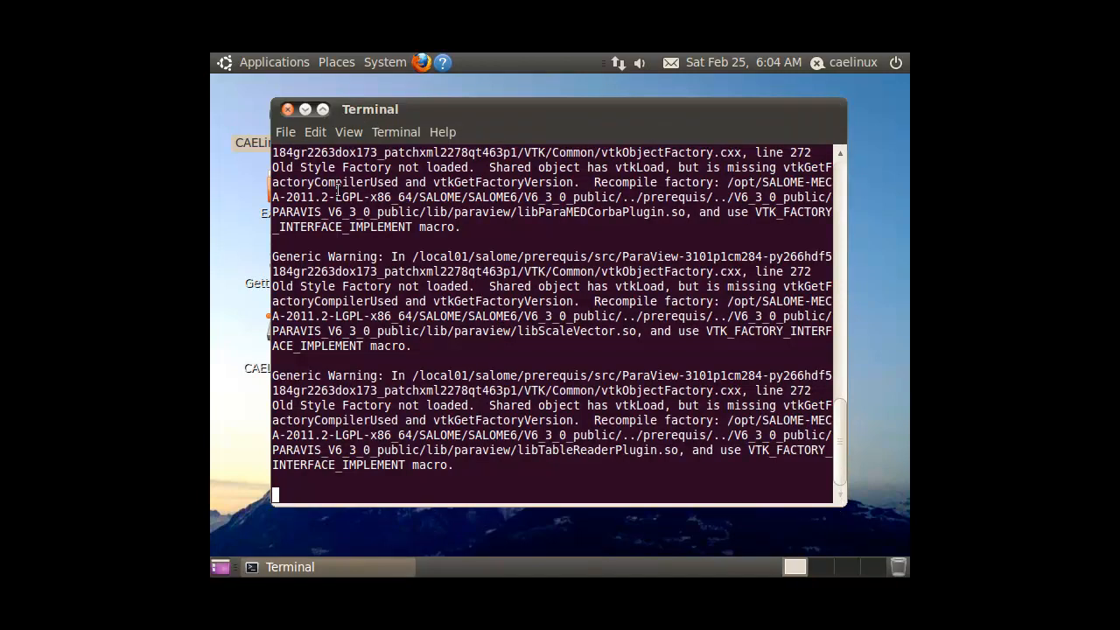
- Close the terminal and browse the Applications menu to the Programming category
click(287, 109)
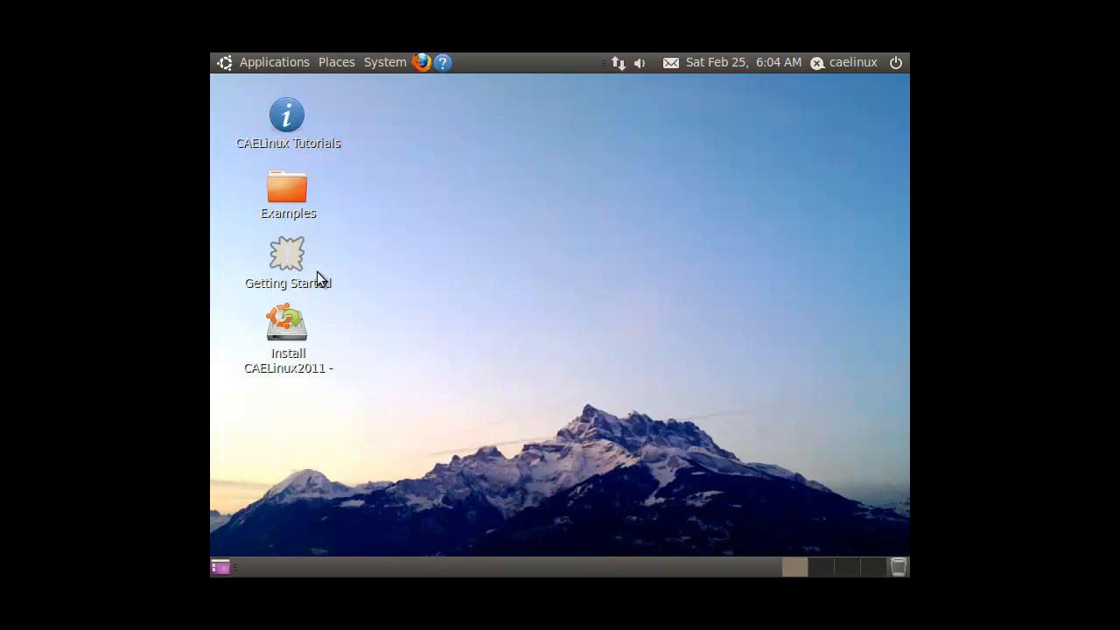
click(273, 63)
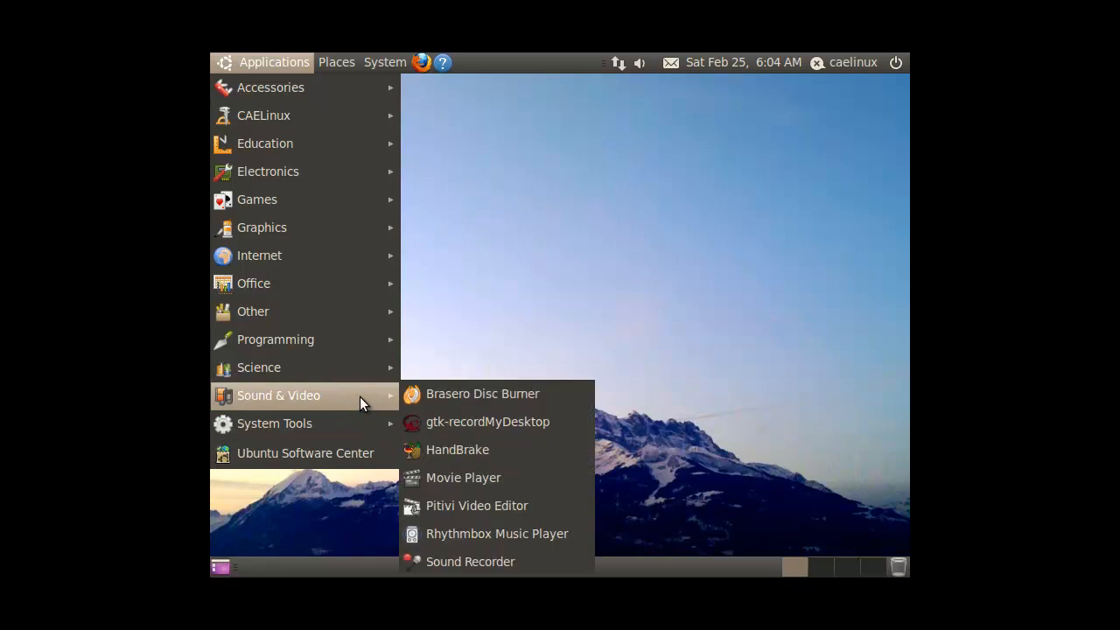
mouse_move(275, 339)
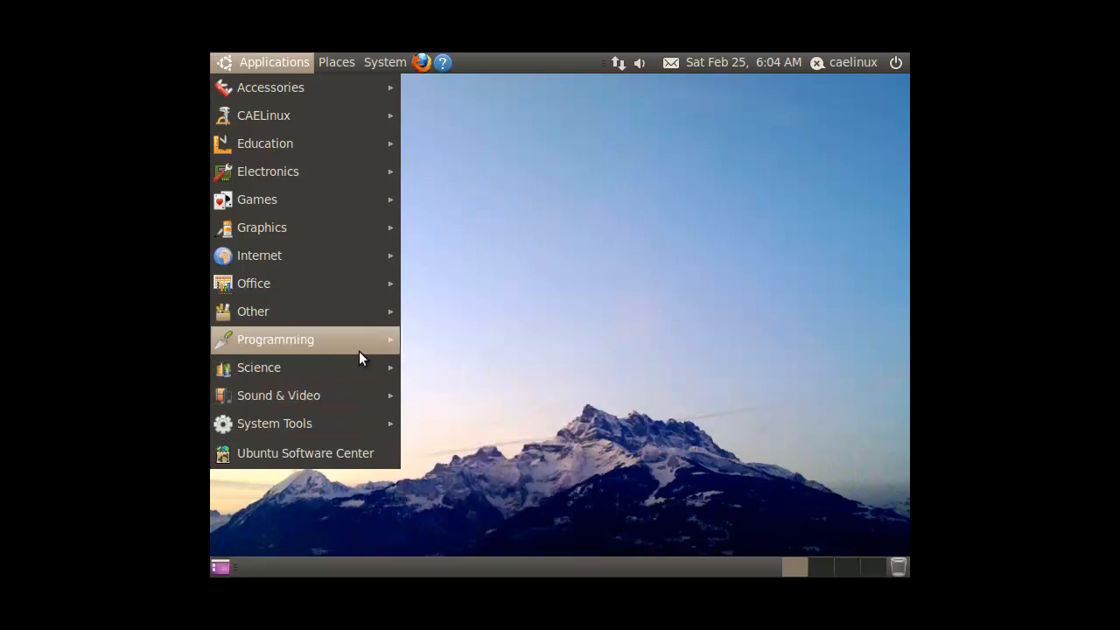
click(275, 339)
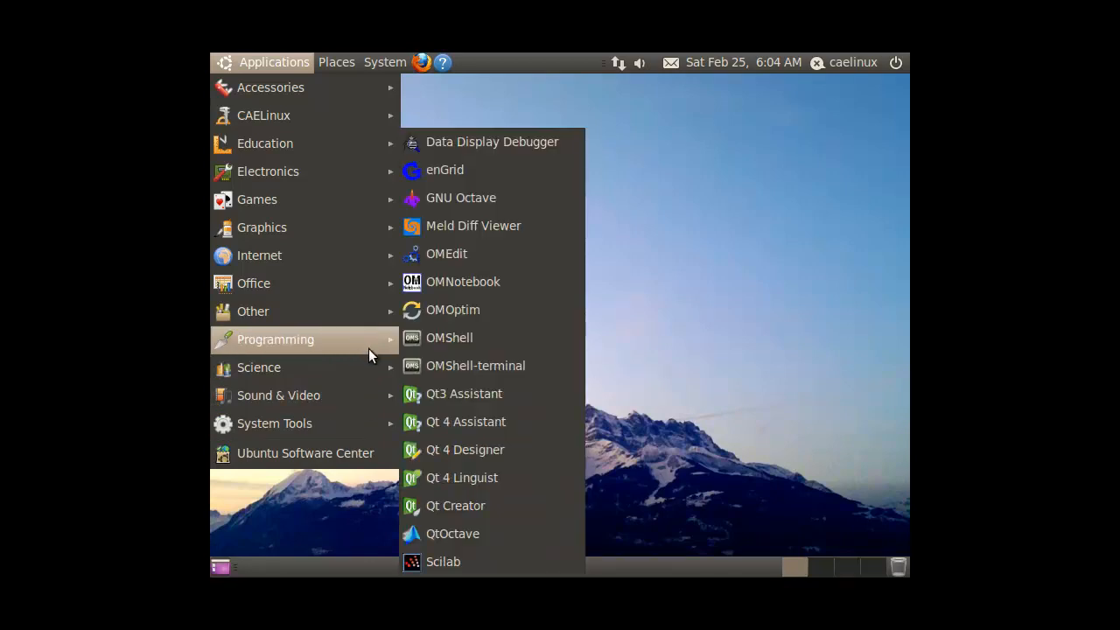
mouse_move(476, 366)
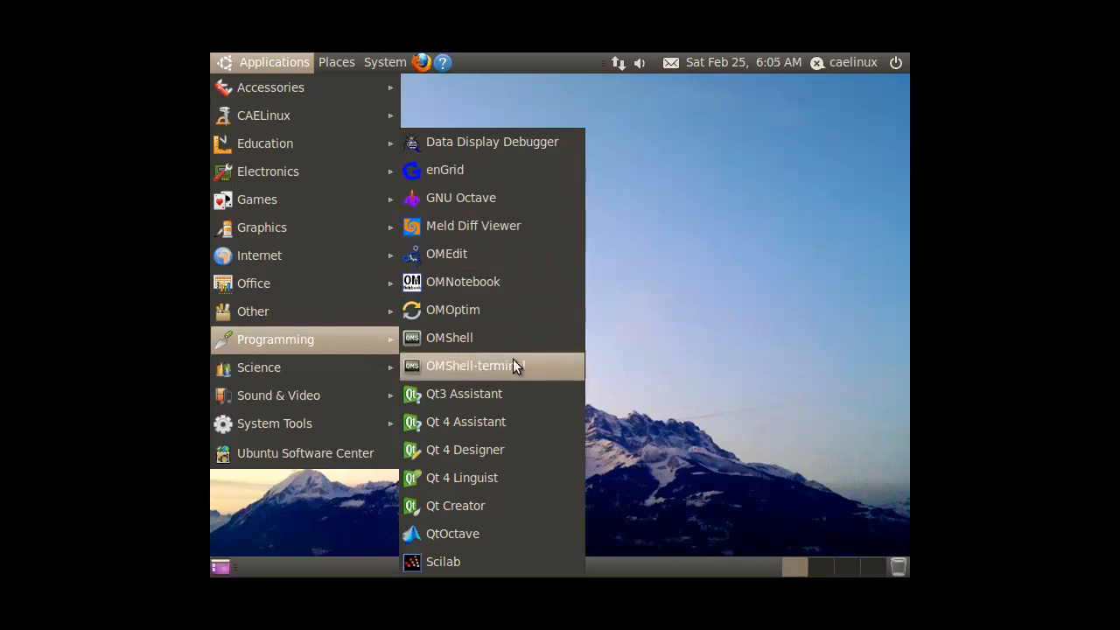
mouse_move(511, 560)
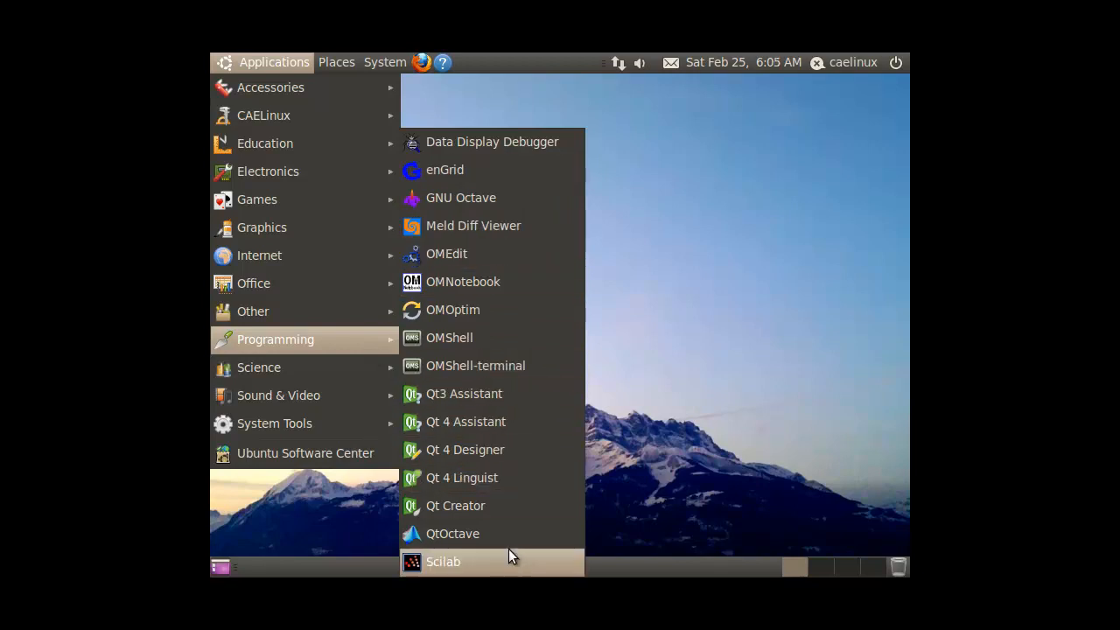
mouse_move(296, 315)
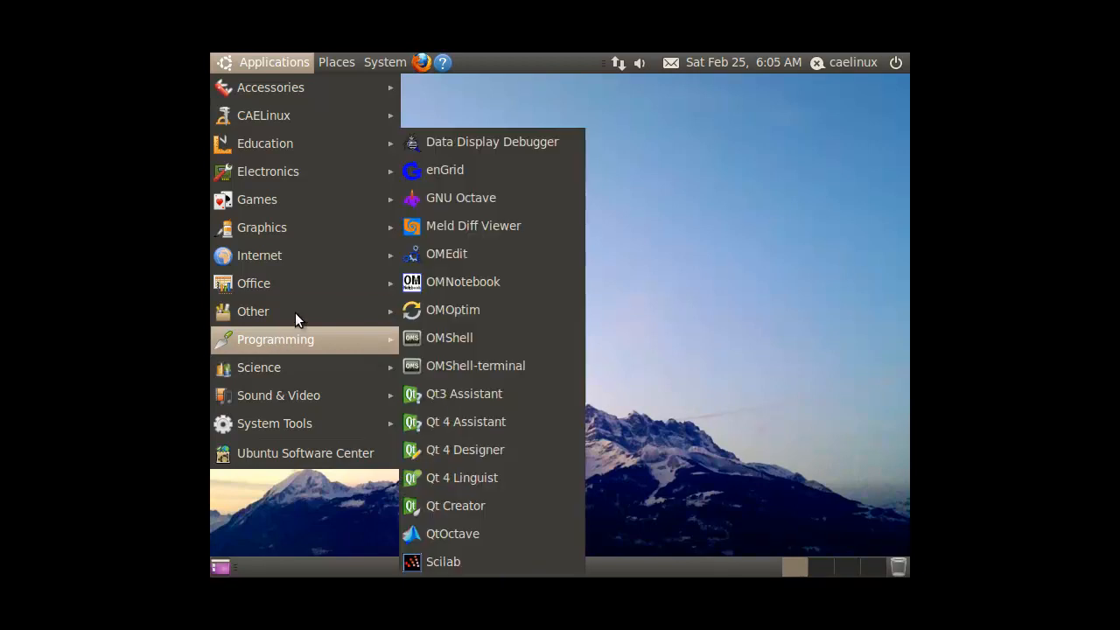
mouse_move(252, 283)
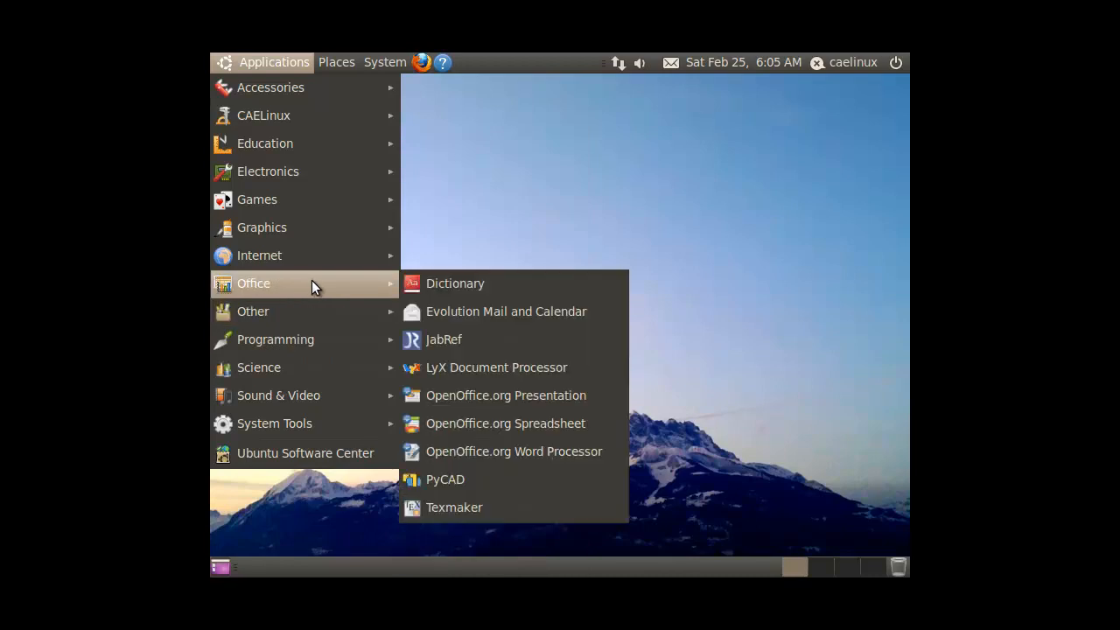
mouse_move(549, 315)
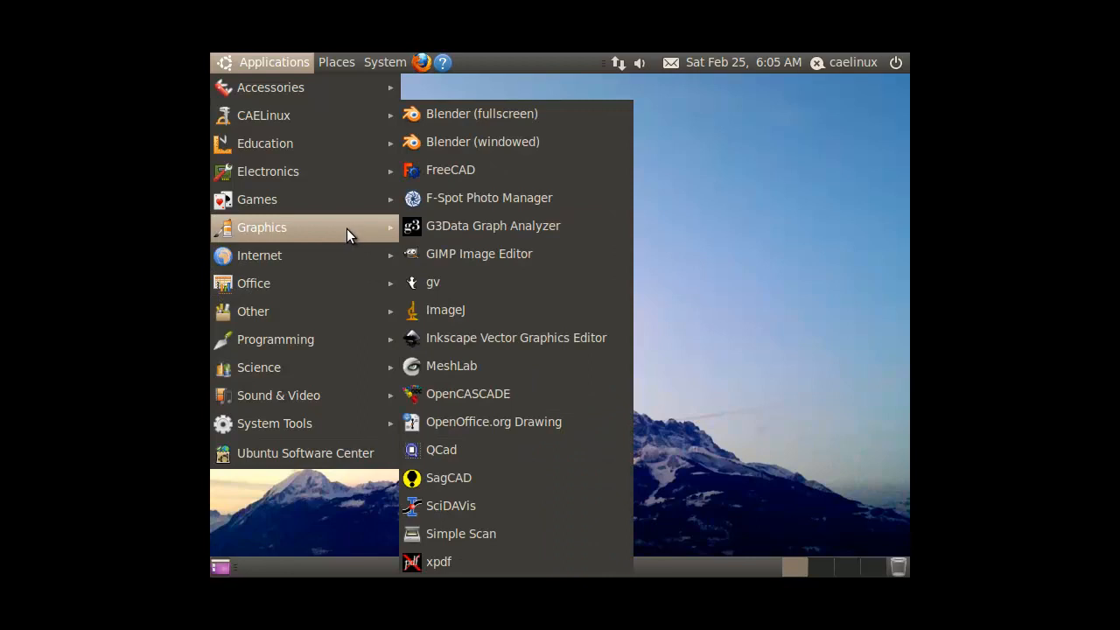
mouse_move(482, 142)
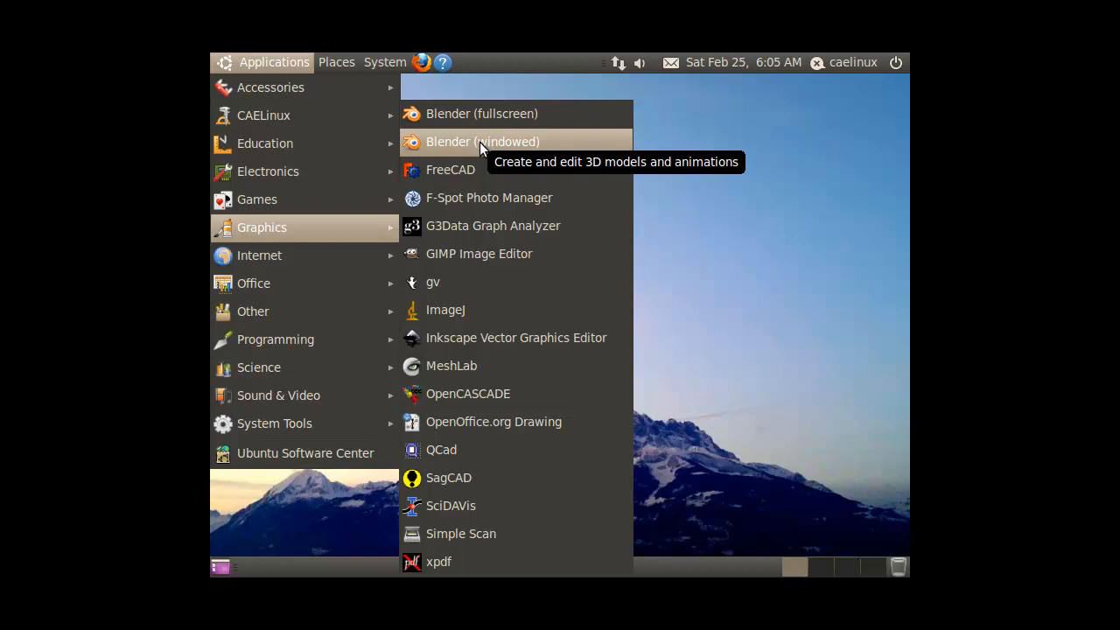
mouse_move(469, 458)
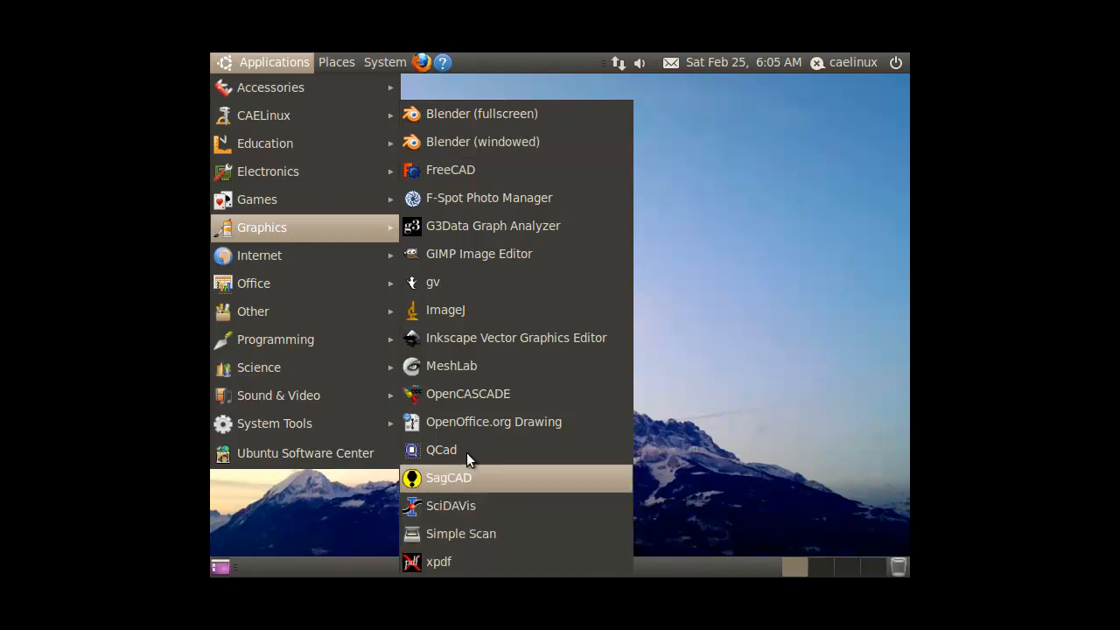
mouse_move(475, 366)
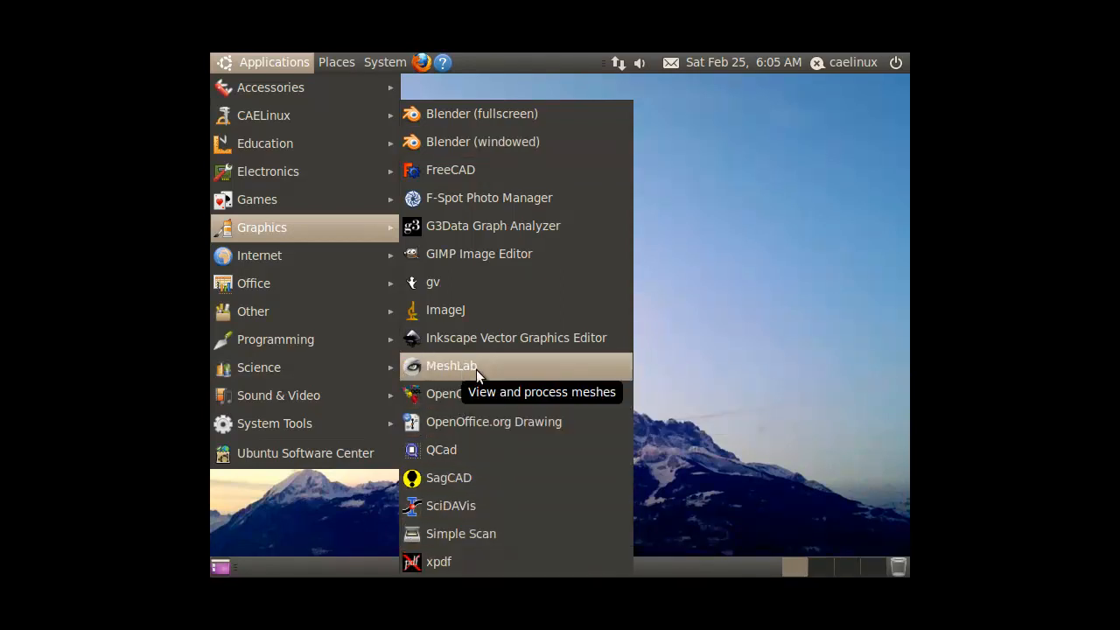
mouse_move(477, 294)
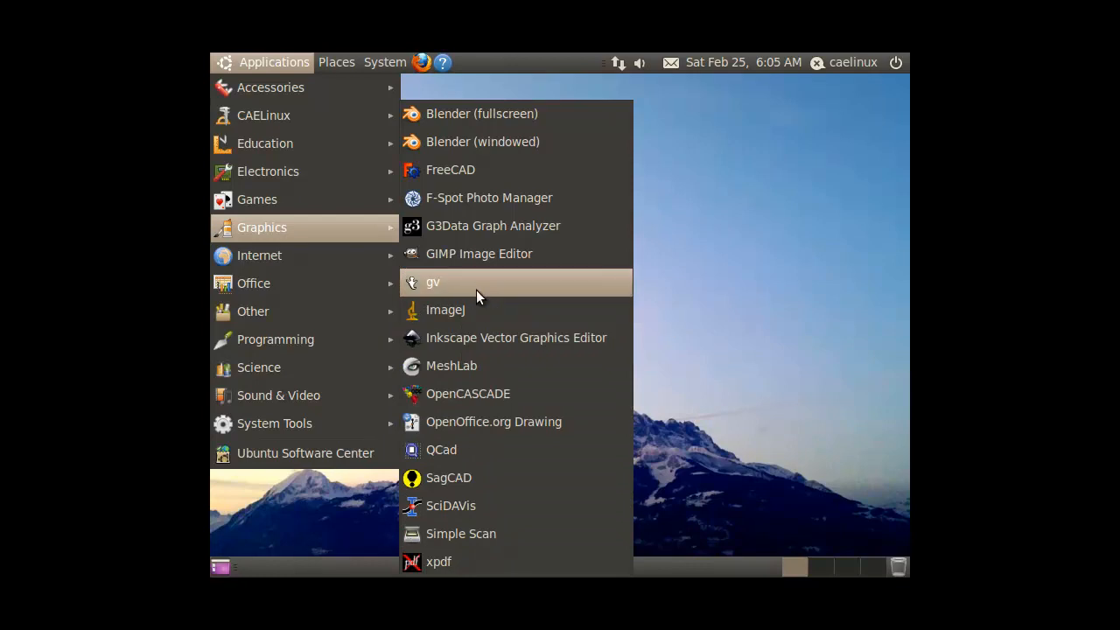
mouse_move(455, 226)
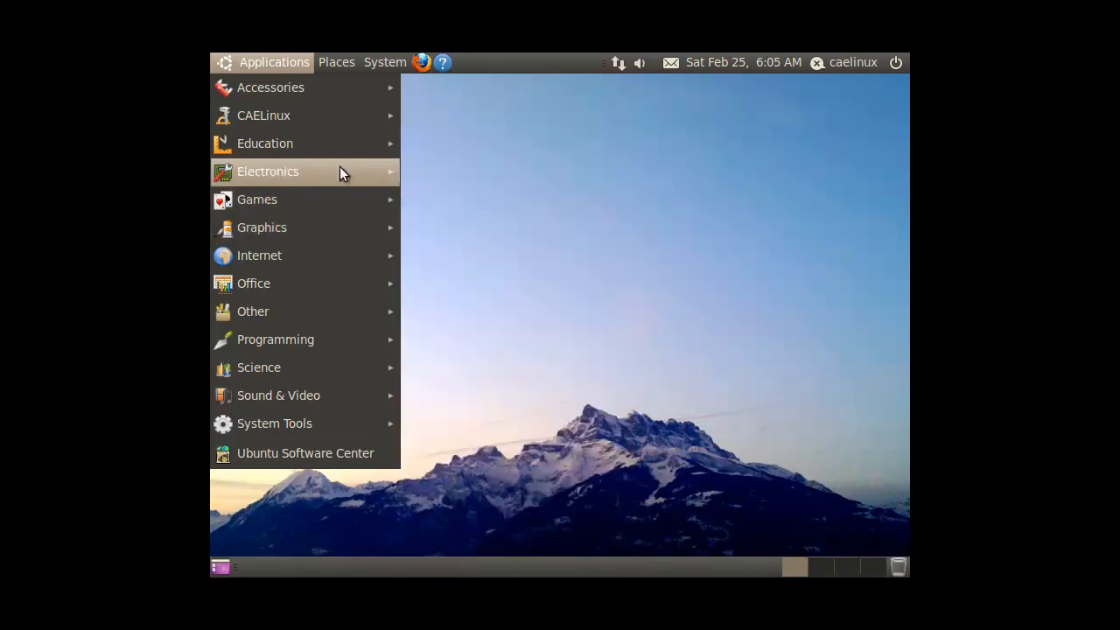
- Show the Electronics category with its gEDA editors and PCB Designer
click(268, 171)
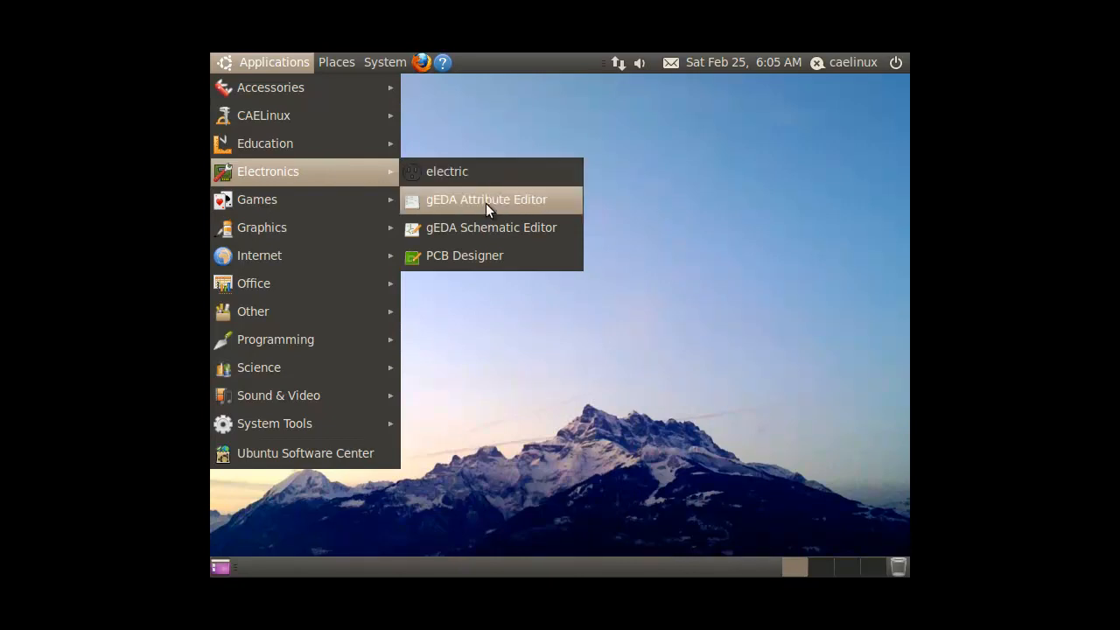
mouse_move(446, 171)
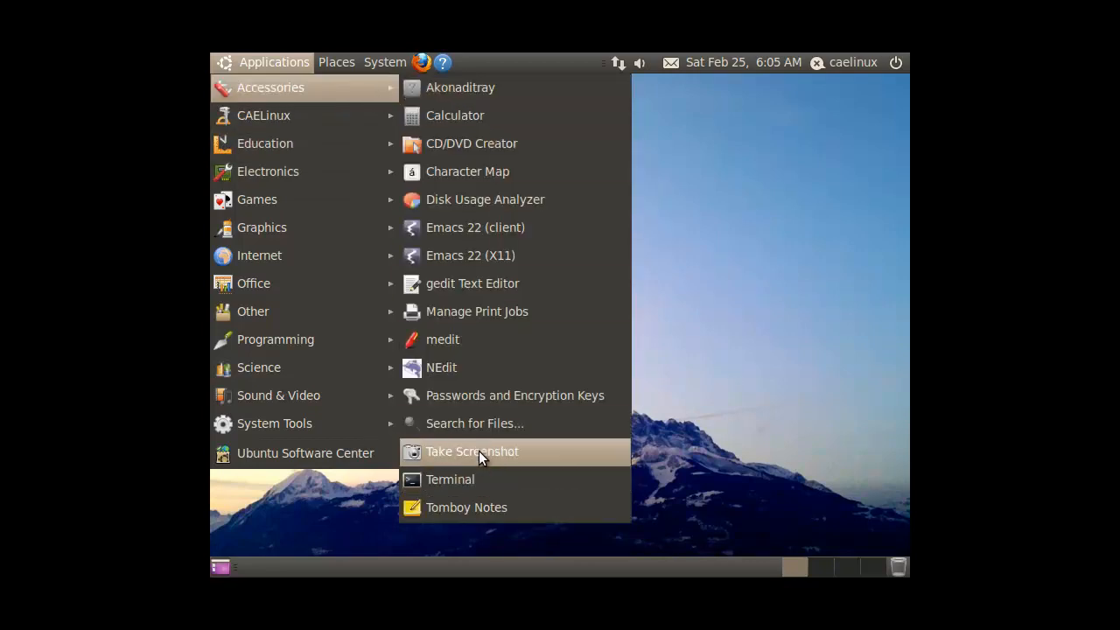
mouse_move(525, 368)
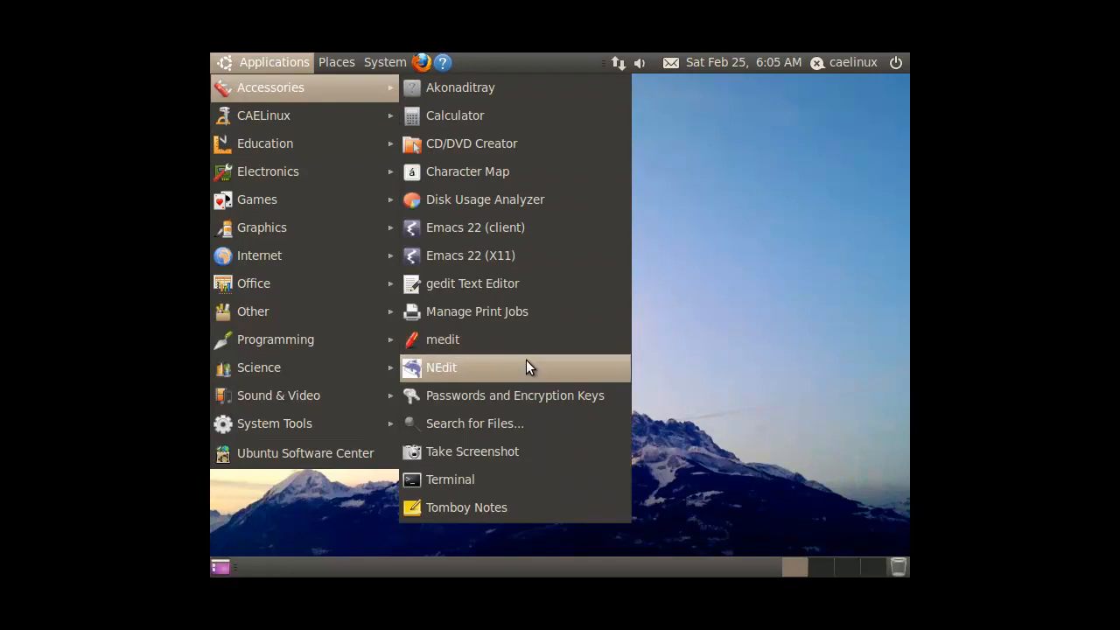
mouse_move(514, 339)
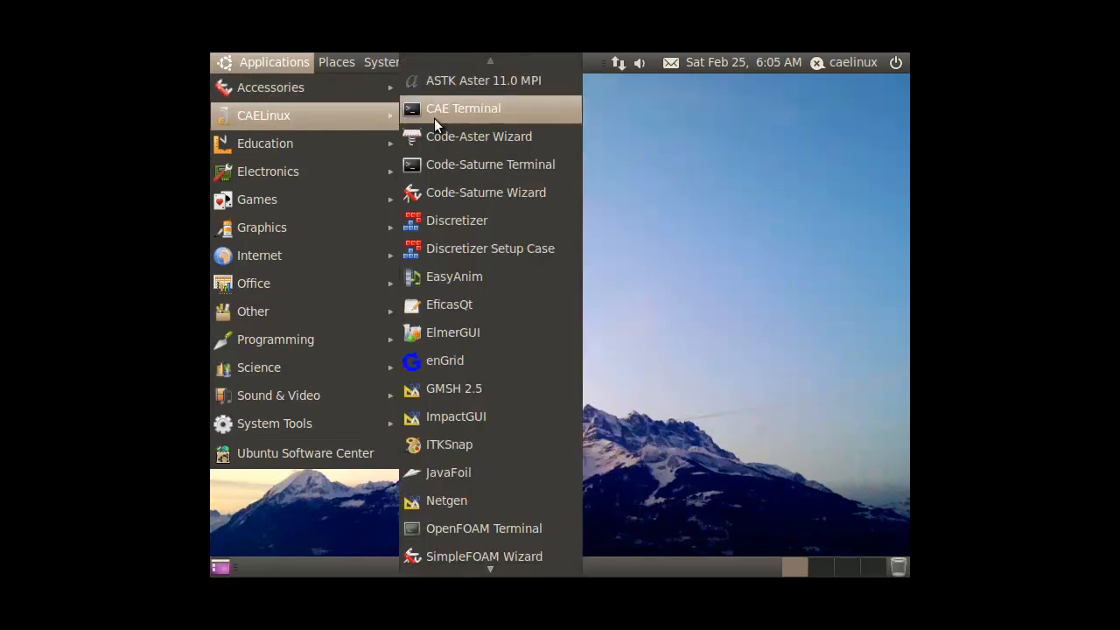
mouse_move(456, 220)
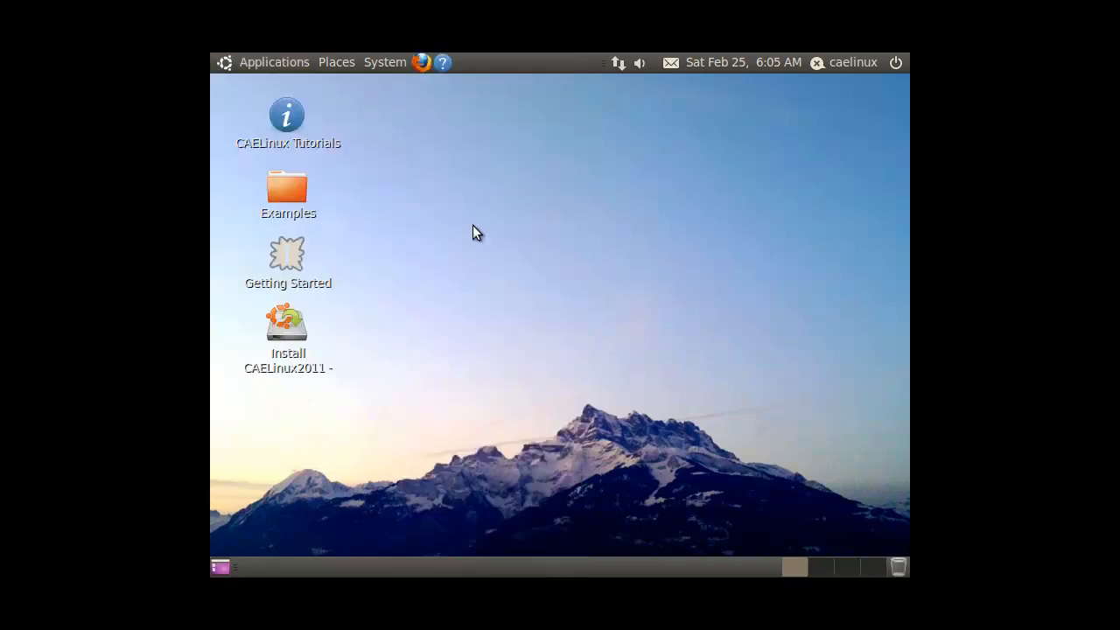
mouse_move(894, 67)
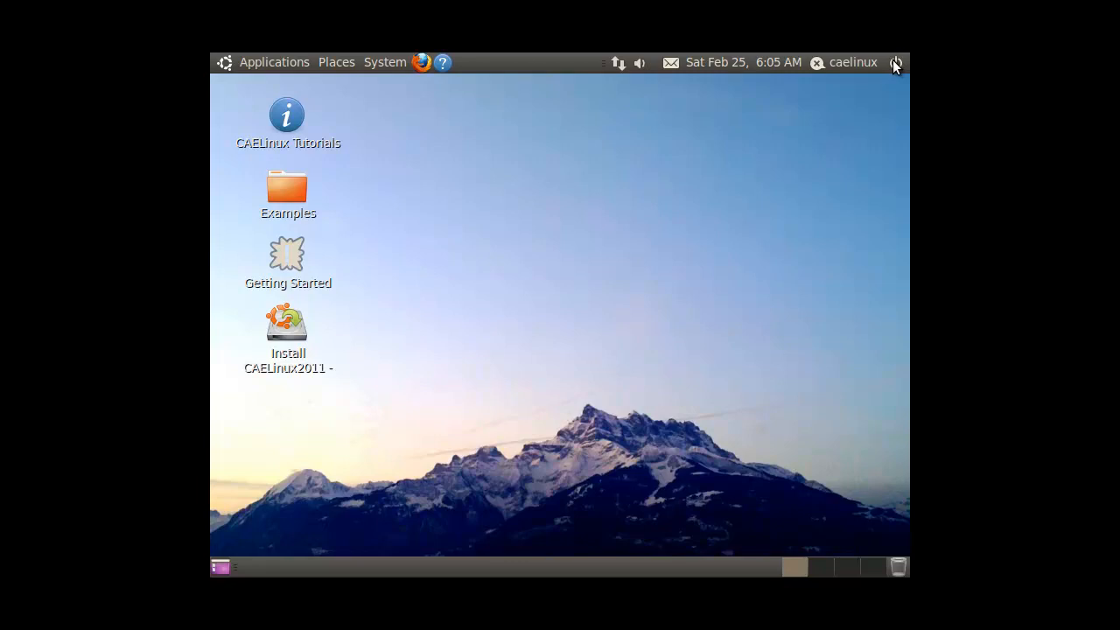
mouse_move(539, 196)
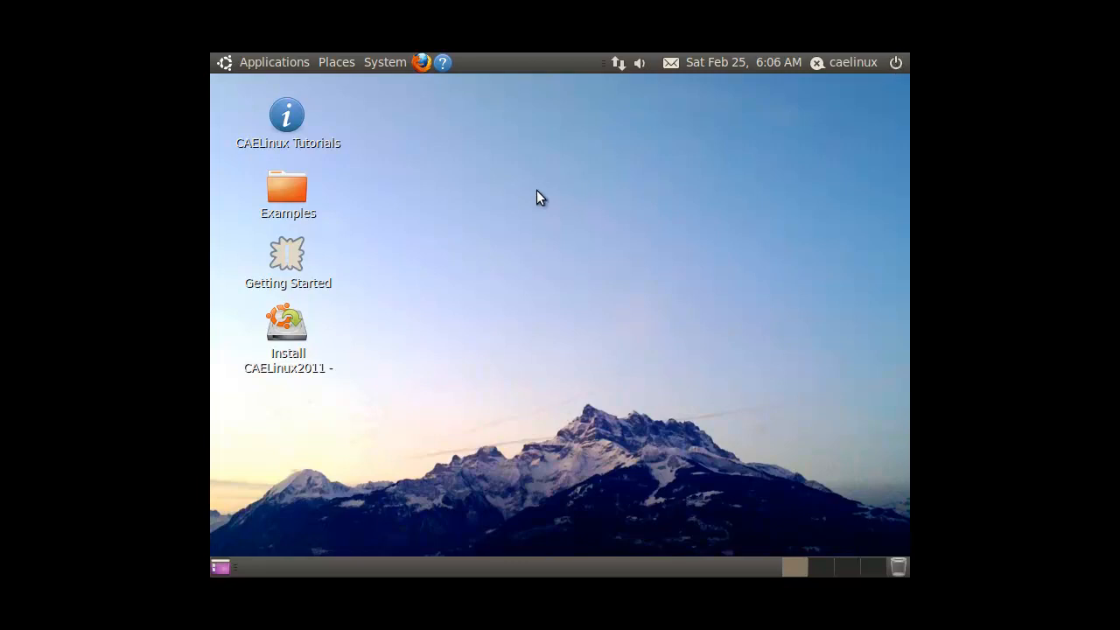
click(385, 63)
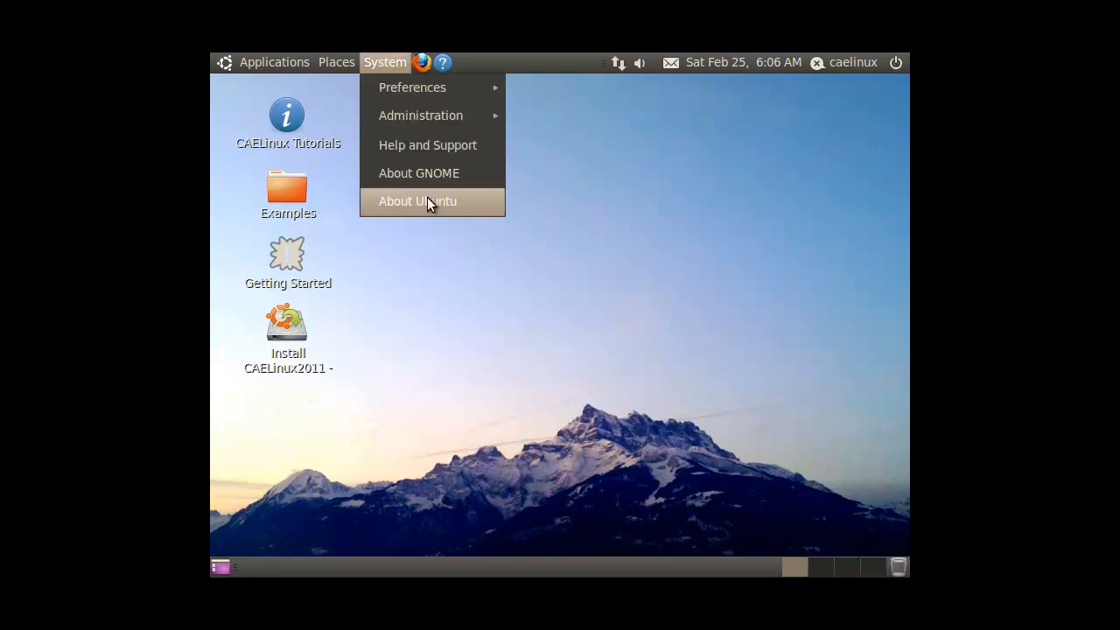
click(416, 199)
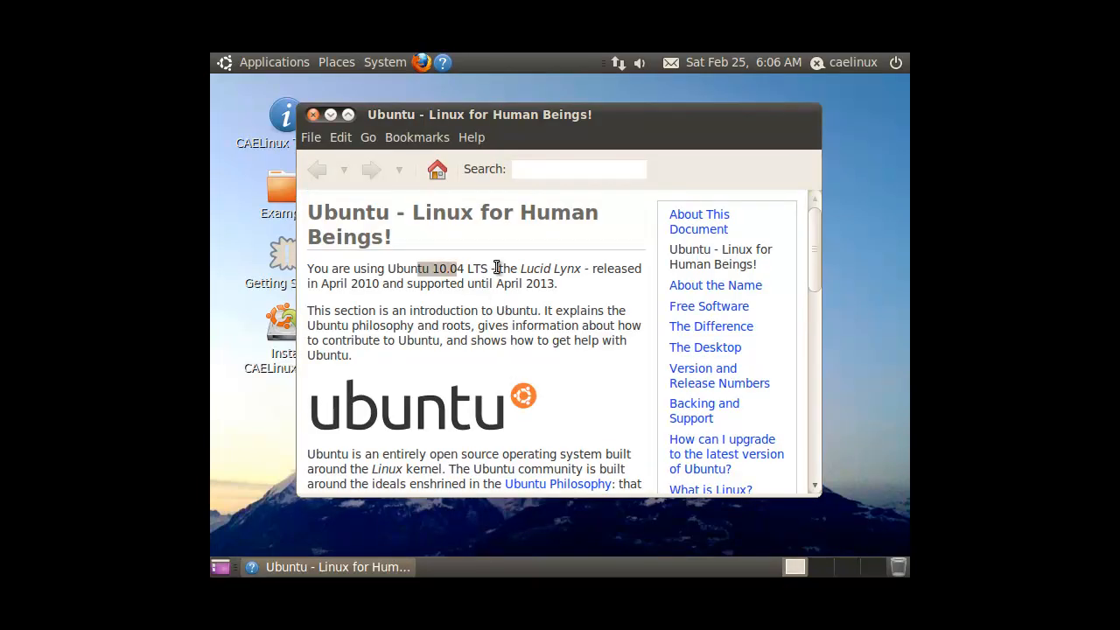
click(311, 115)
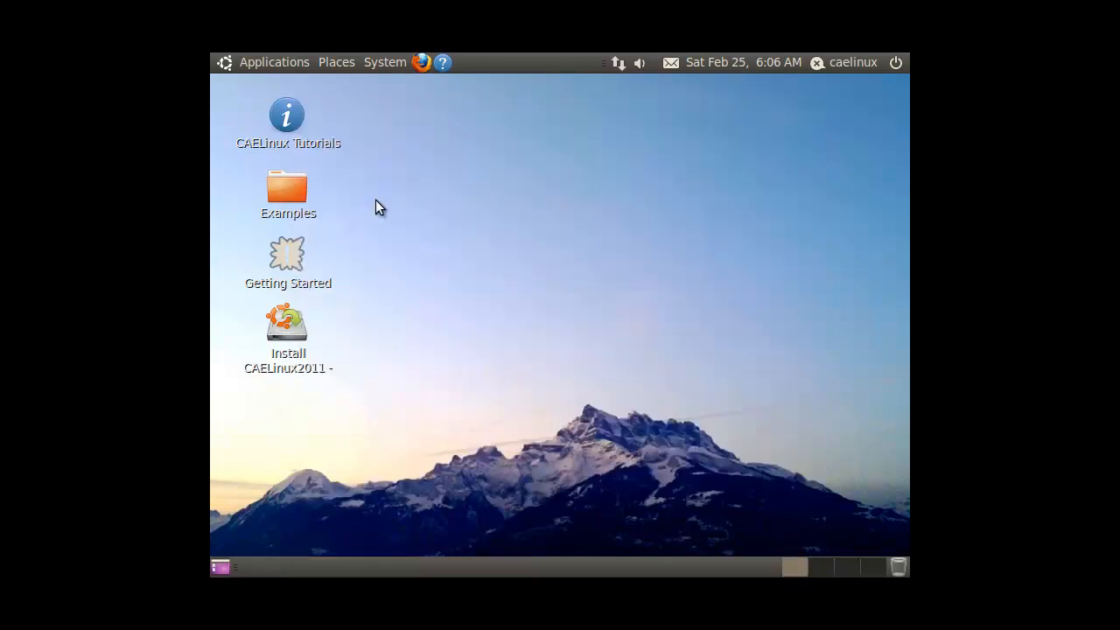
mouse_move(438, 266)
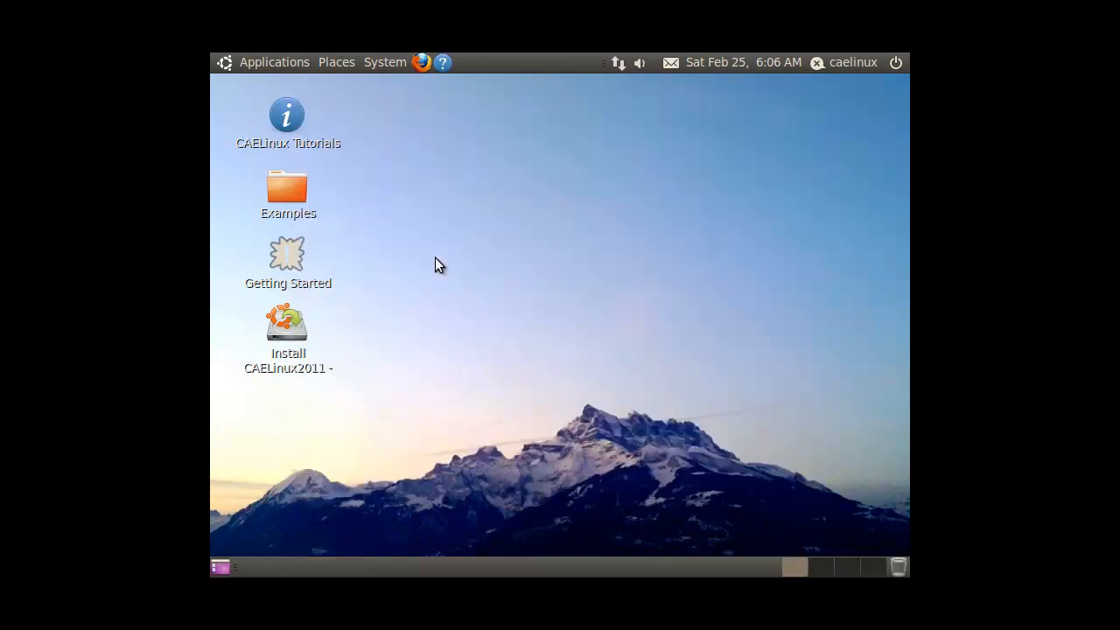